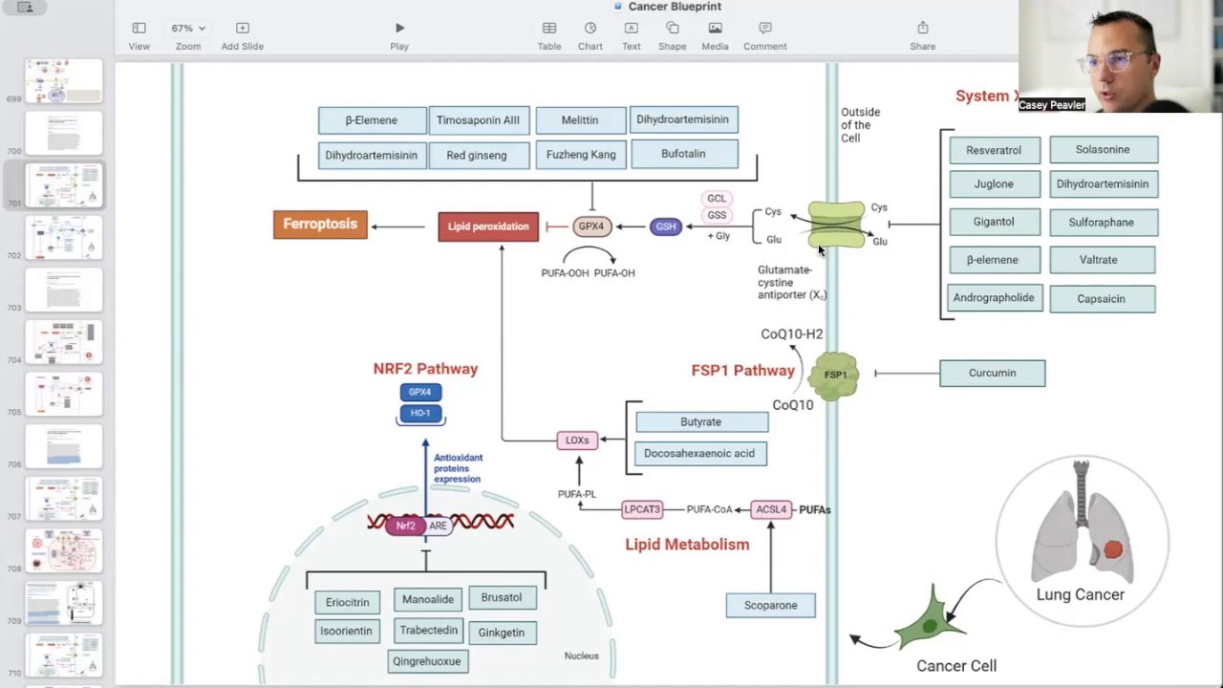
{"action": "mouse_move", "coordinate": [824, 306]}
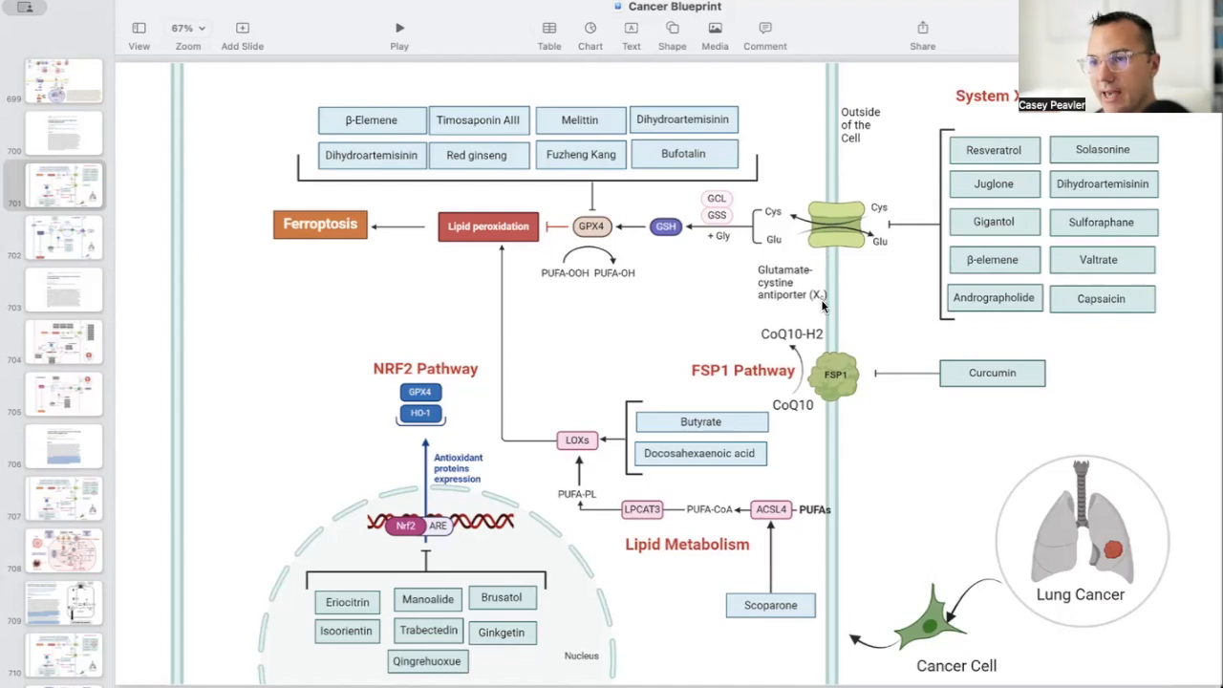
{"action": "mouse_move", "coordinate": [881, 230]}
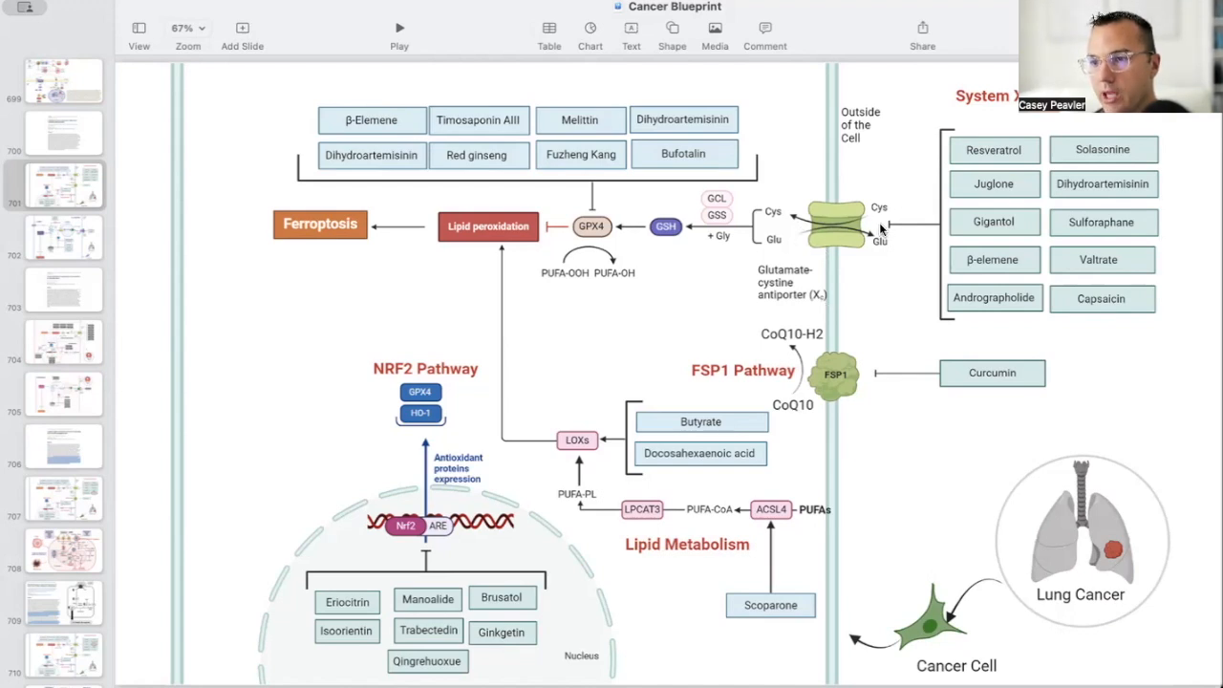
{"action": "mouse_move", "coordinate": [791, 234]}
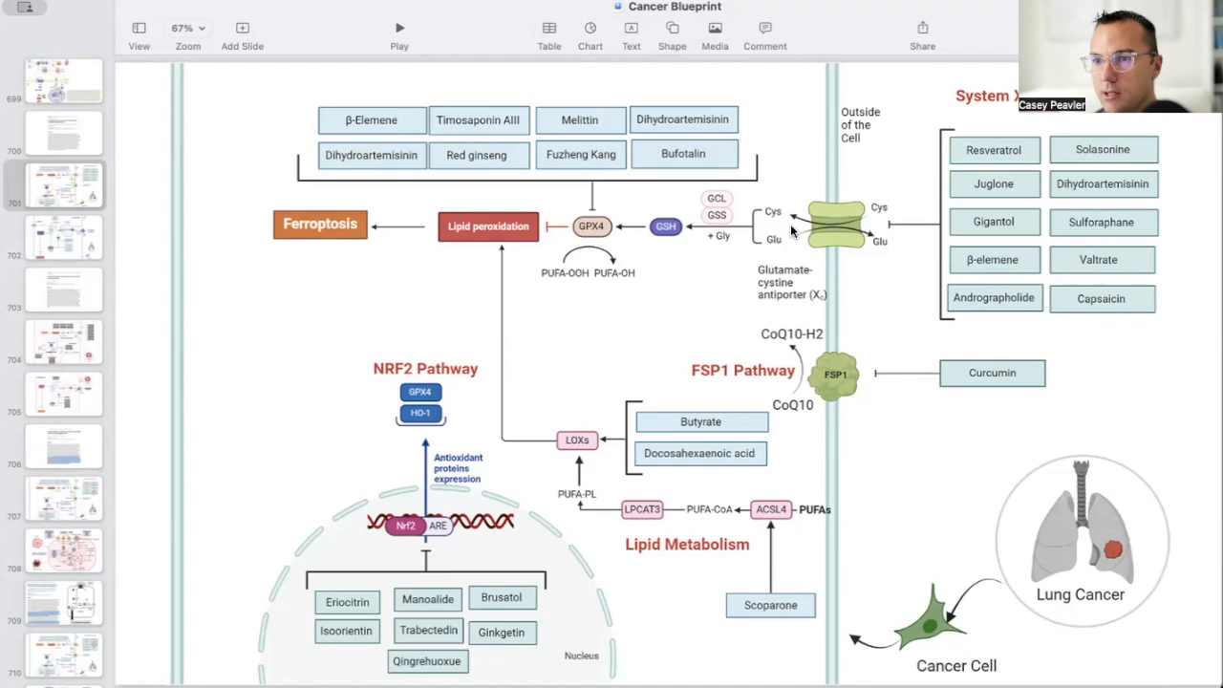
{"action": "mouse_move", "coordinate": [692, 237]}
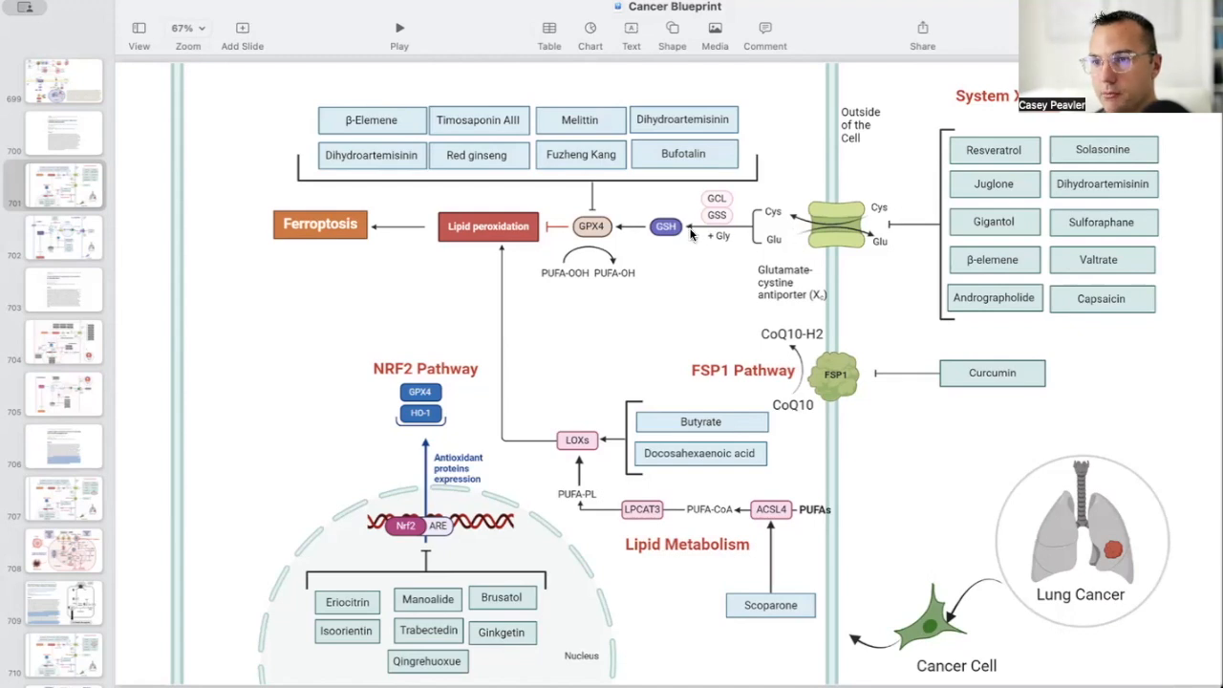
{"action": "mouse_move", "coordinate": [575, 225]}
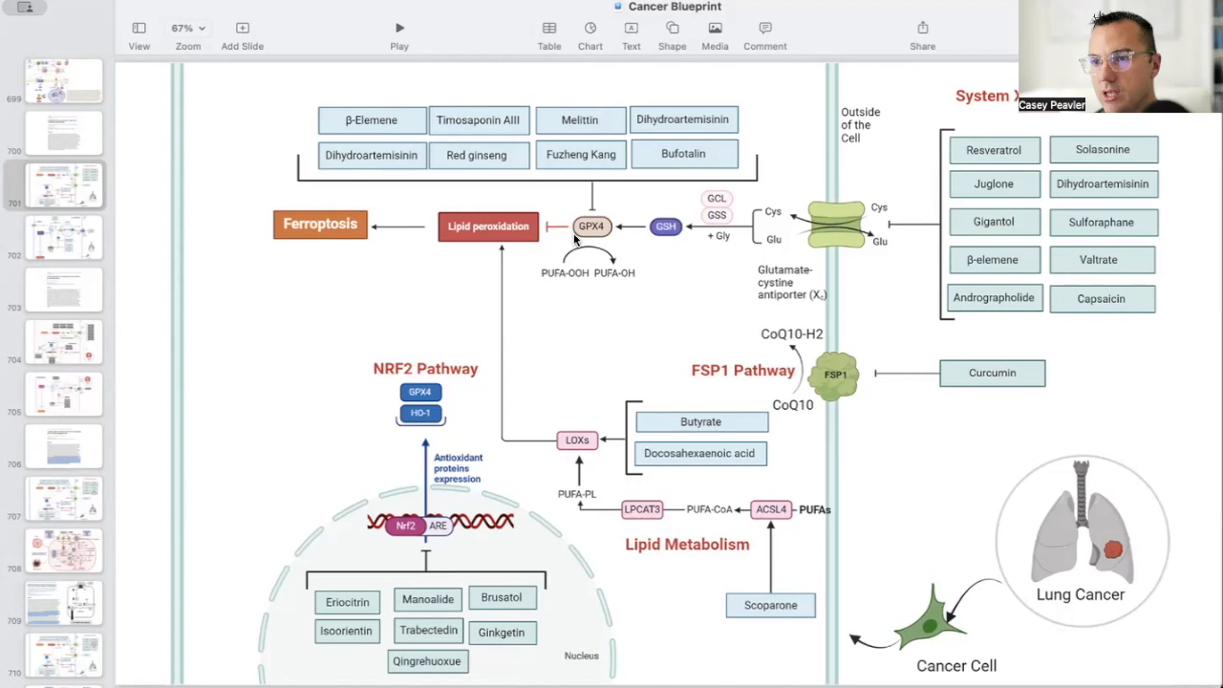
{"action": "mouse_move", "coordinate": [537, 240]}
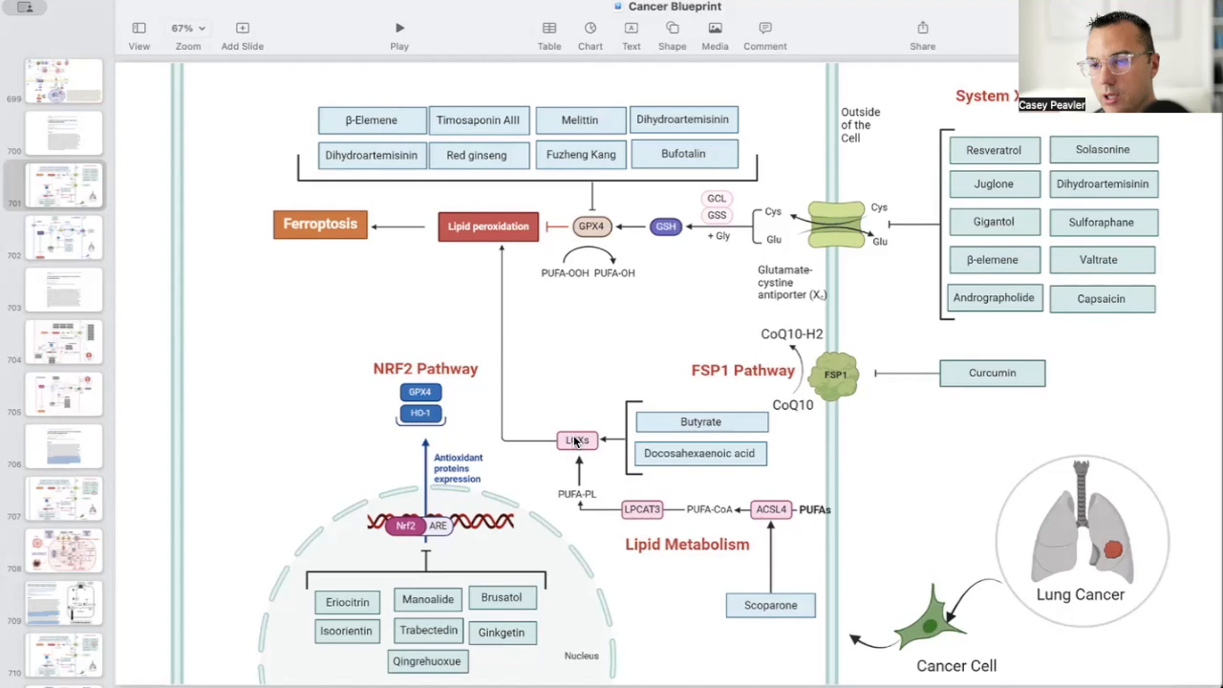
{"action": "mouse_move", "coordinate": [380, 512]}
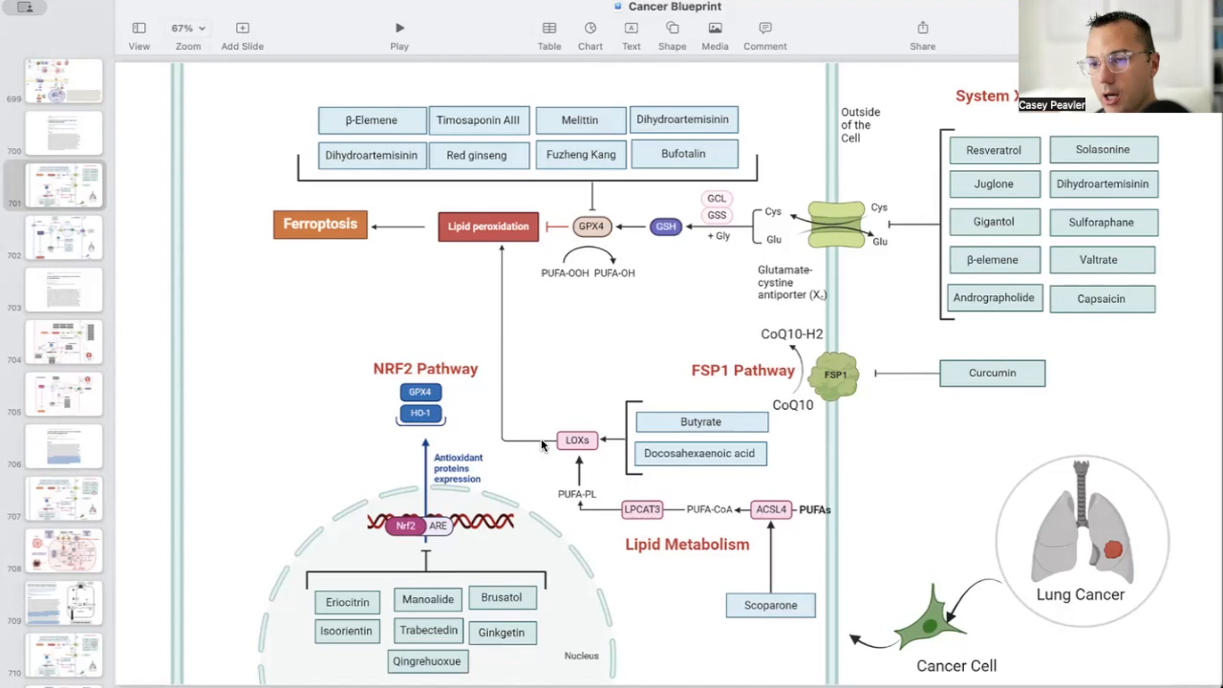
{"action": "mouse_move", "coordinate": [799, 411]}
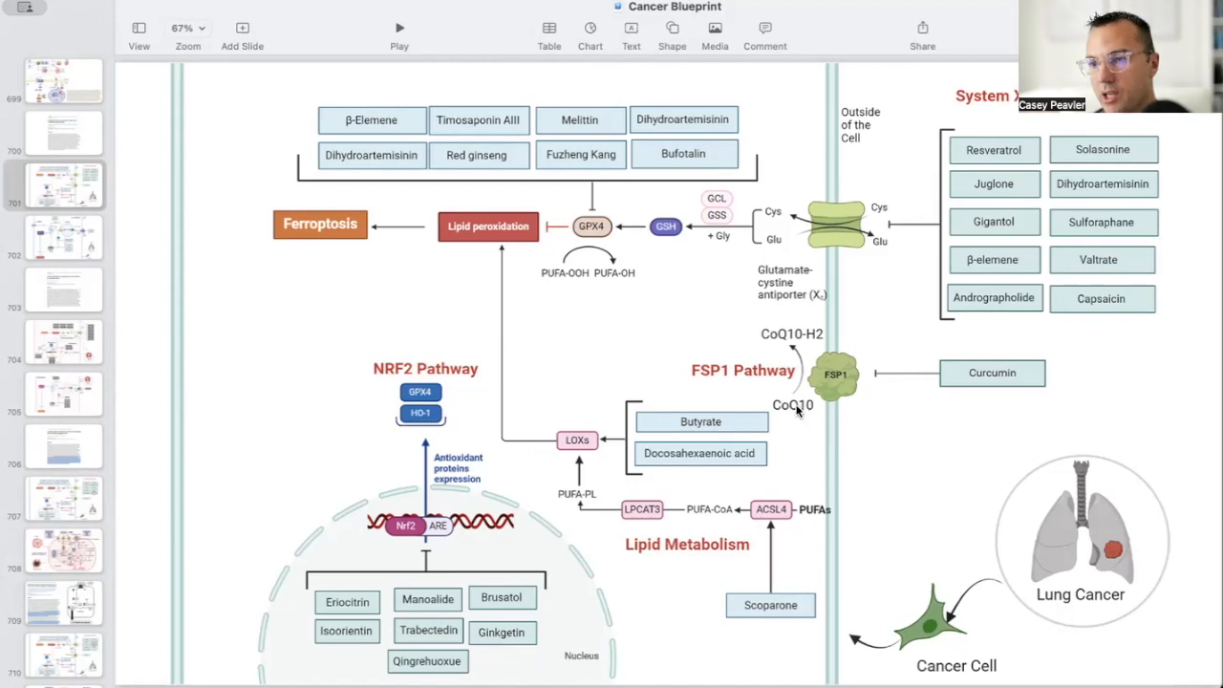
{"action": "mouse_move", "coordinate": [723, 358]}
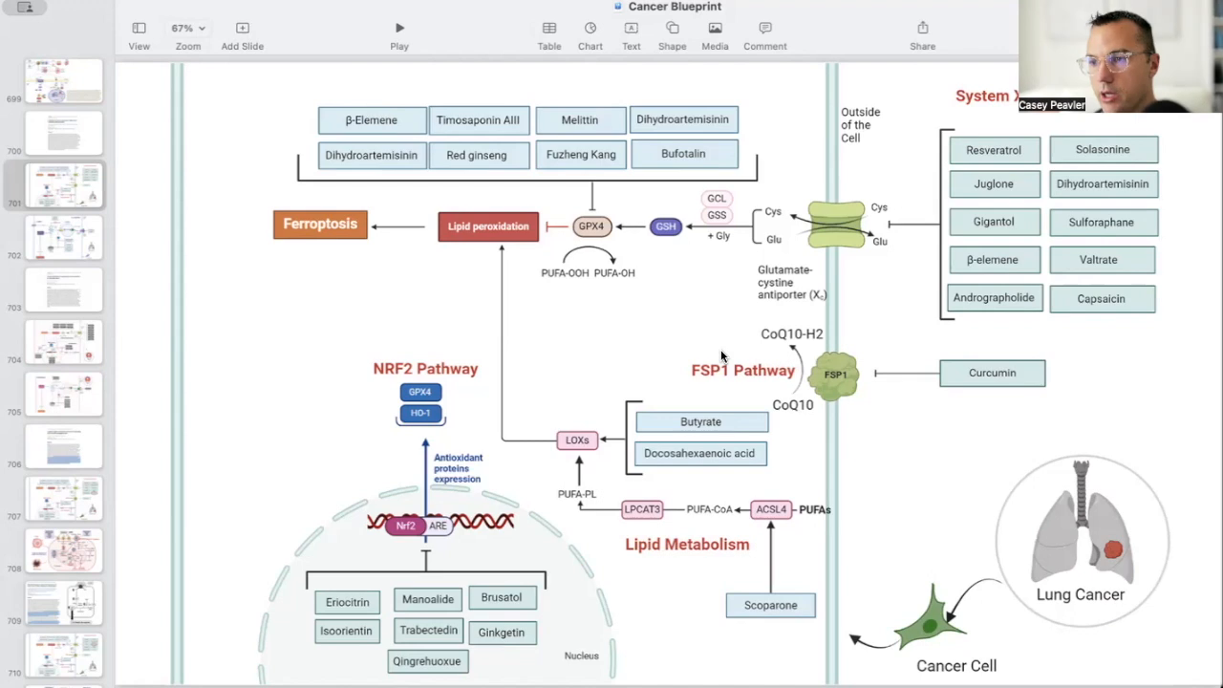
{"action": "mouse_move", "coordinate": [1017, 339]}
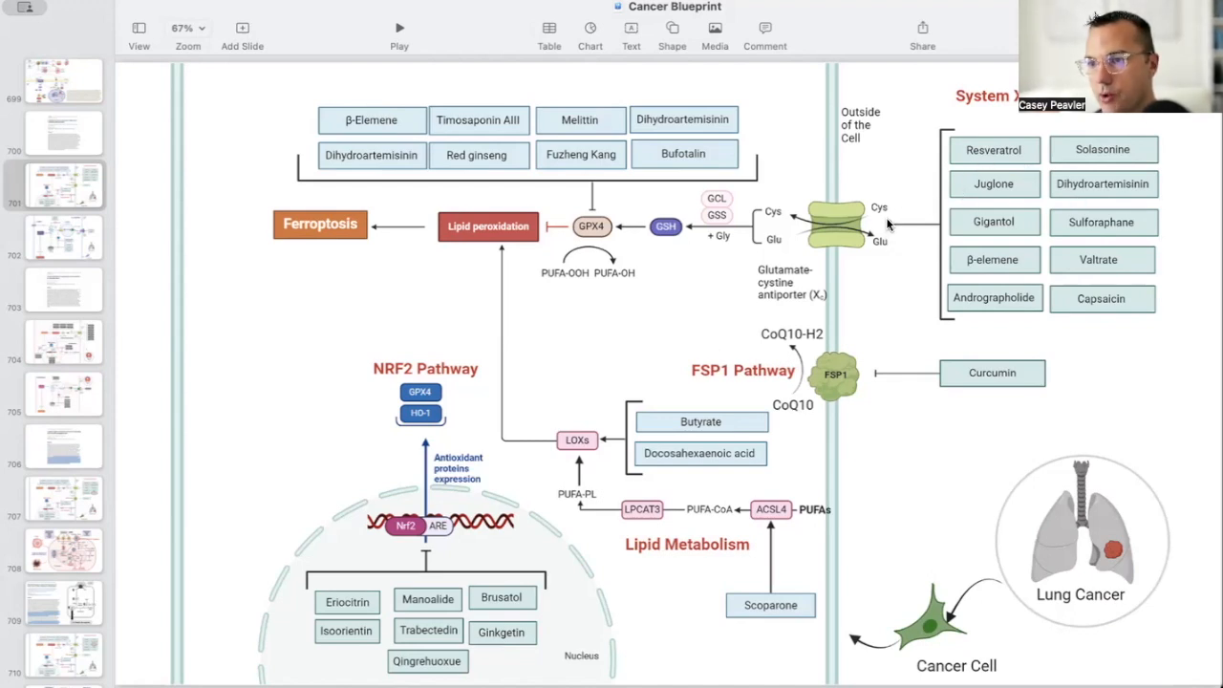
{"action": "mouse_move", "coordinate": [887, 222]}
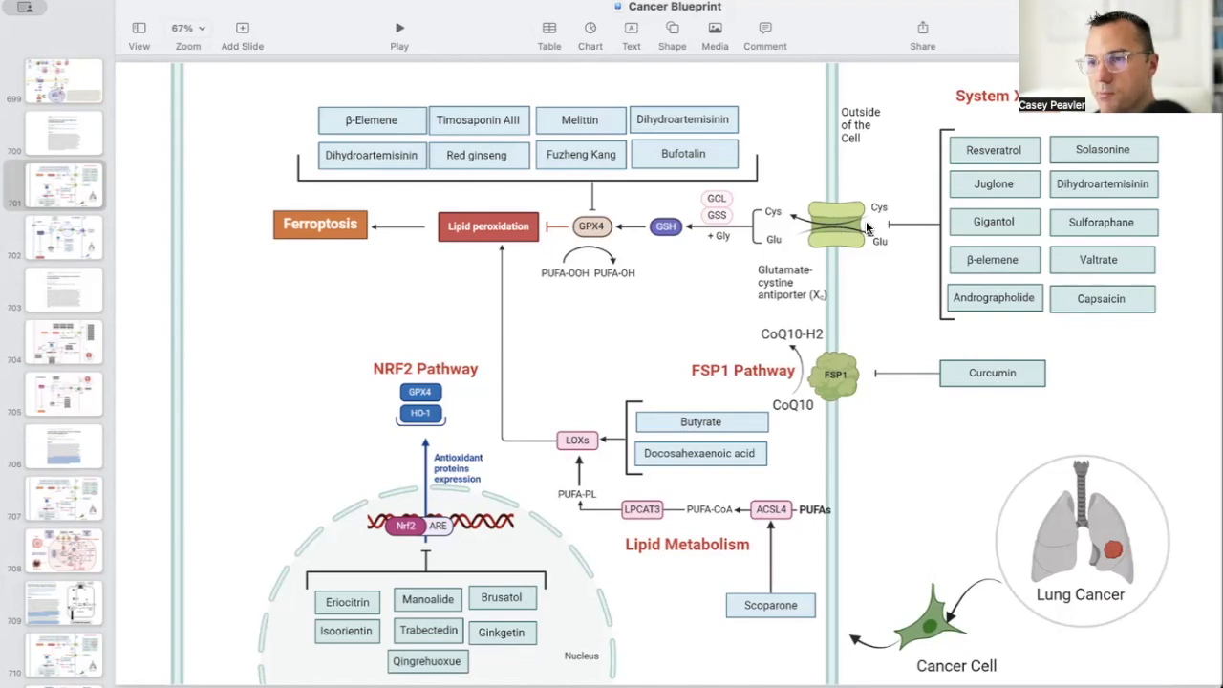
{"action": "mouse_move", "coordinate": [673, 227]}
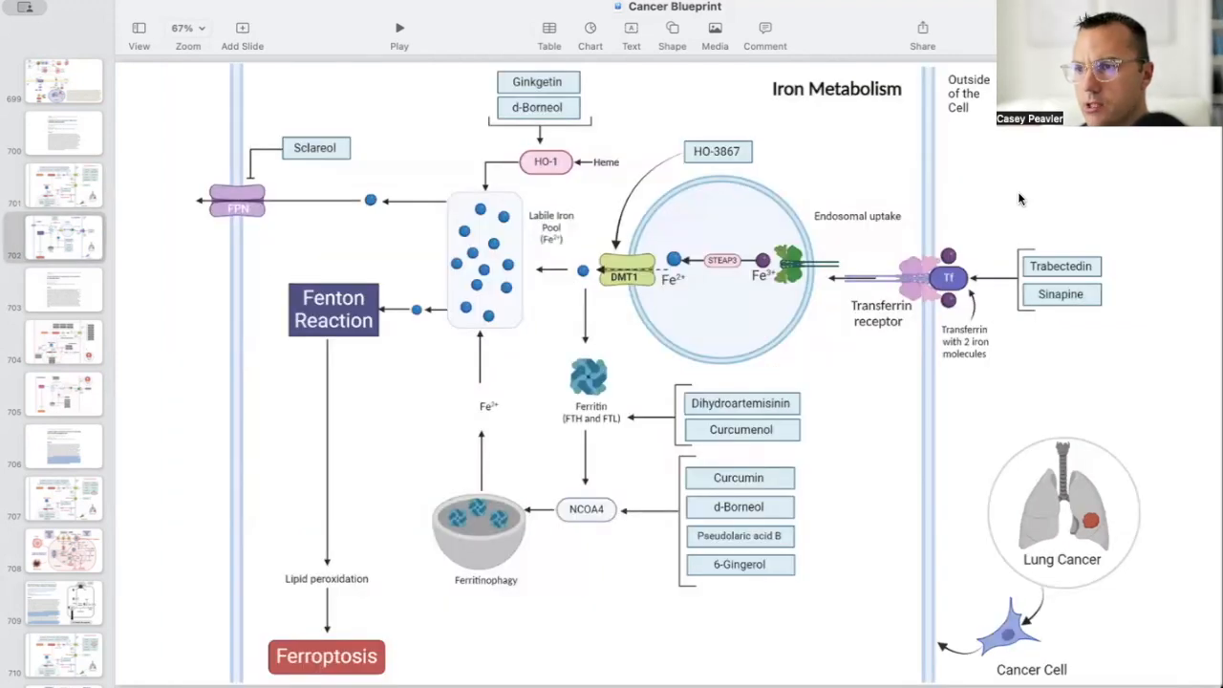
{"action": "mouse_move", "coordinate": [1006, 245]}
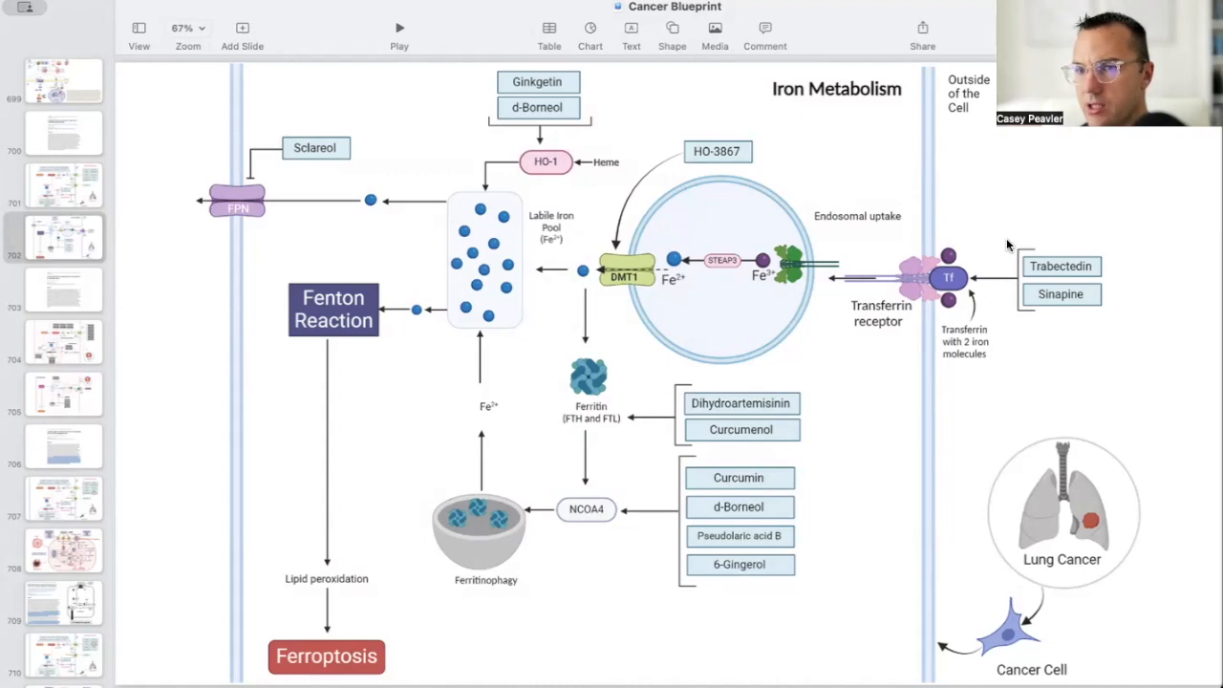
{"action": "mouse_move", "coordinate": [1009, 239]}
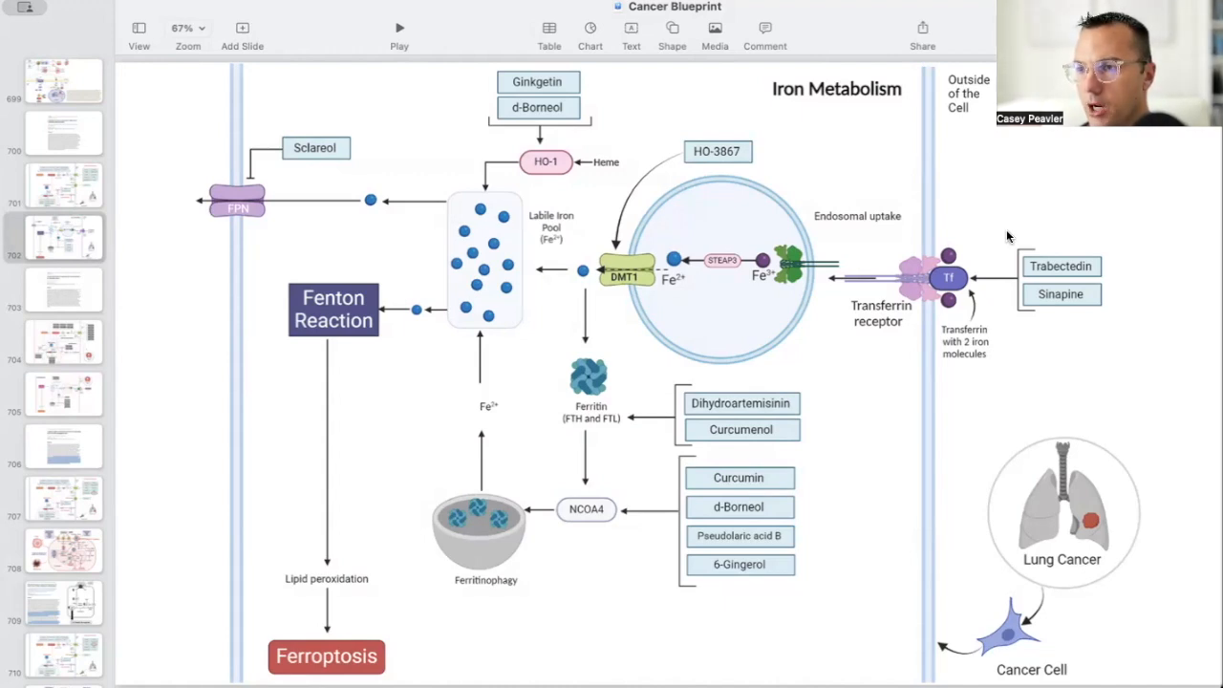
{"action": "mouse_move", "coordinate": [971, 304]}
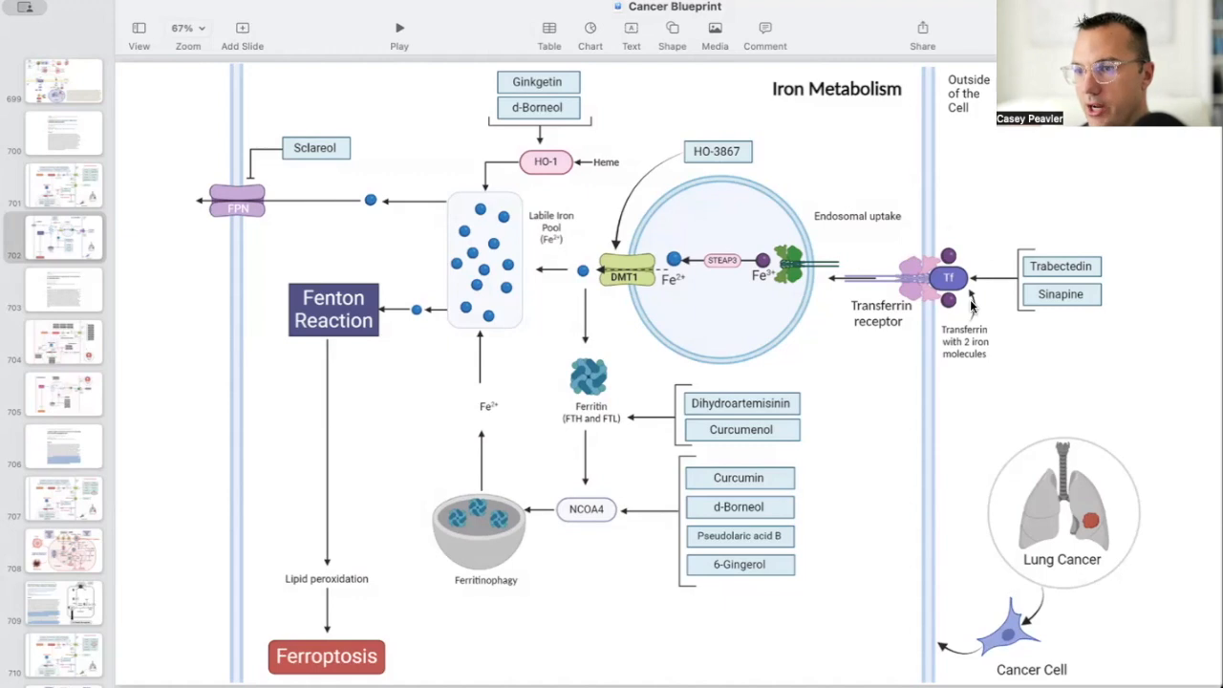
{"action": "mouse_move", "coordinate": [570, 380]}
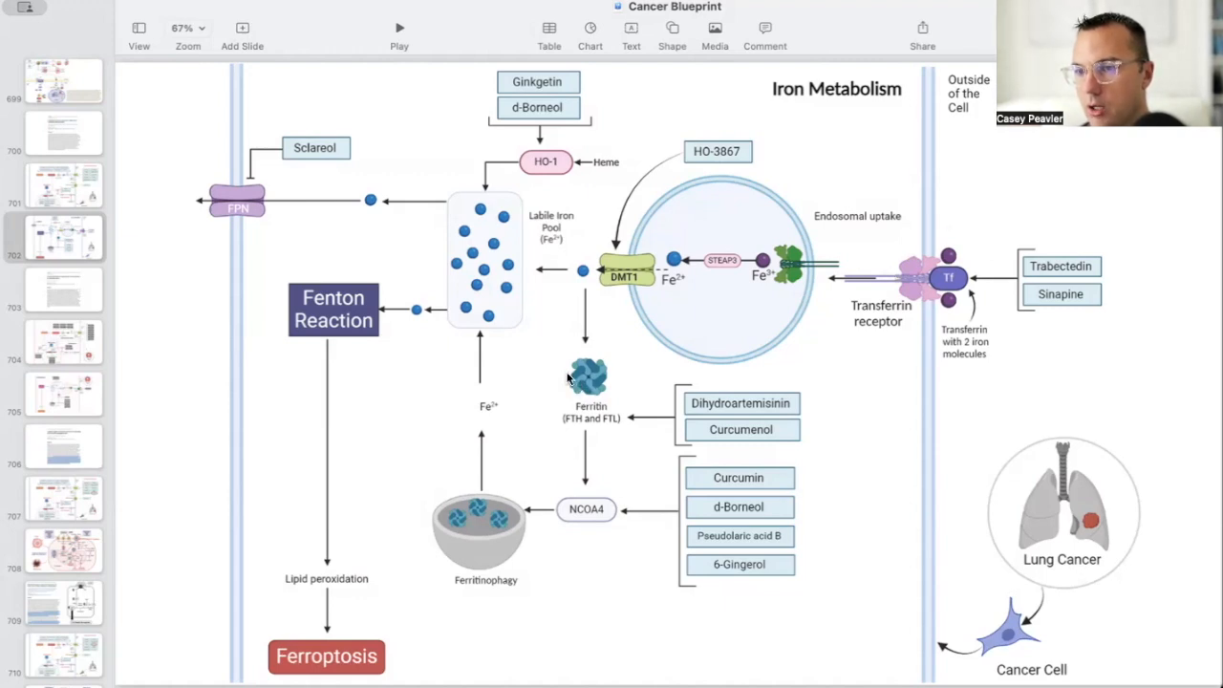
{"action": "mouse_move", "coordinate": [577, 423]}
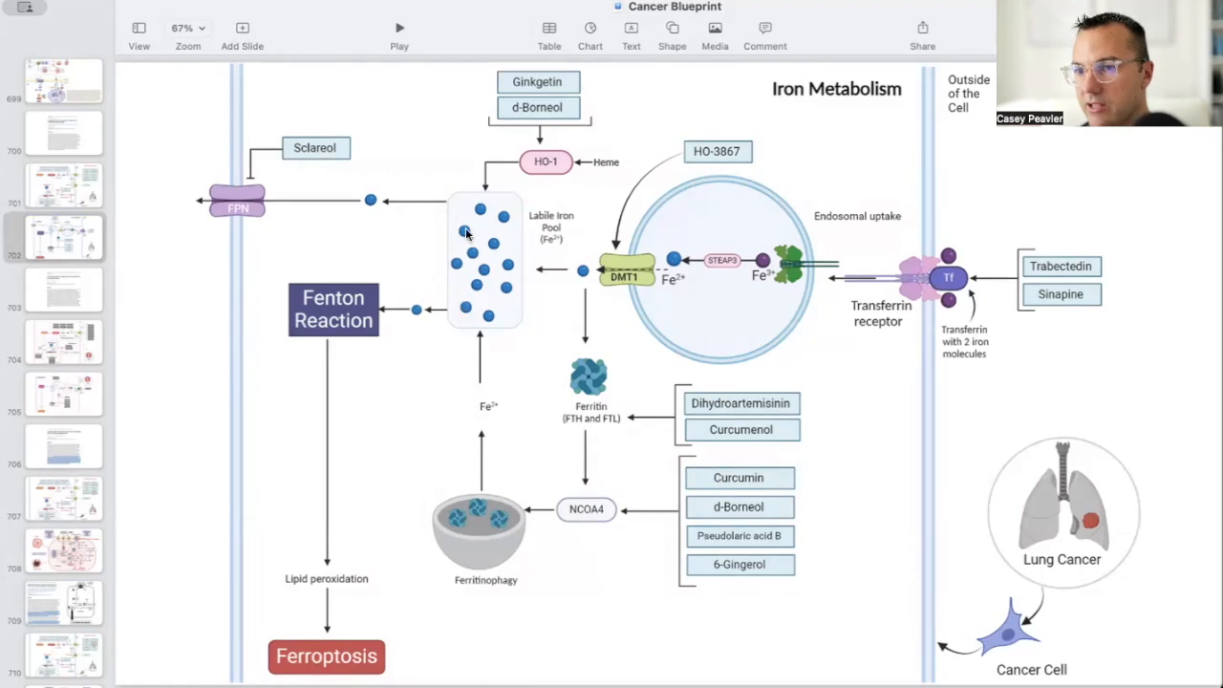
{"action": "mouse_move", "coordinate": [348, 354]}
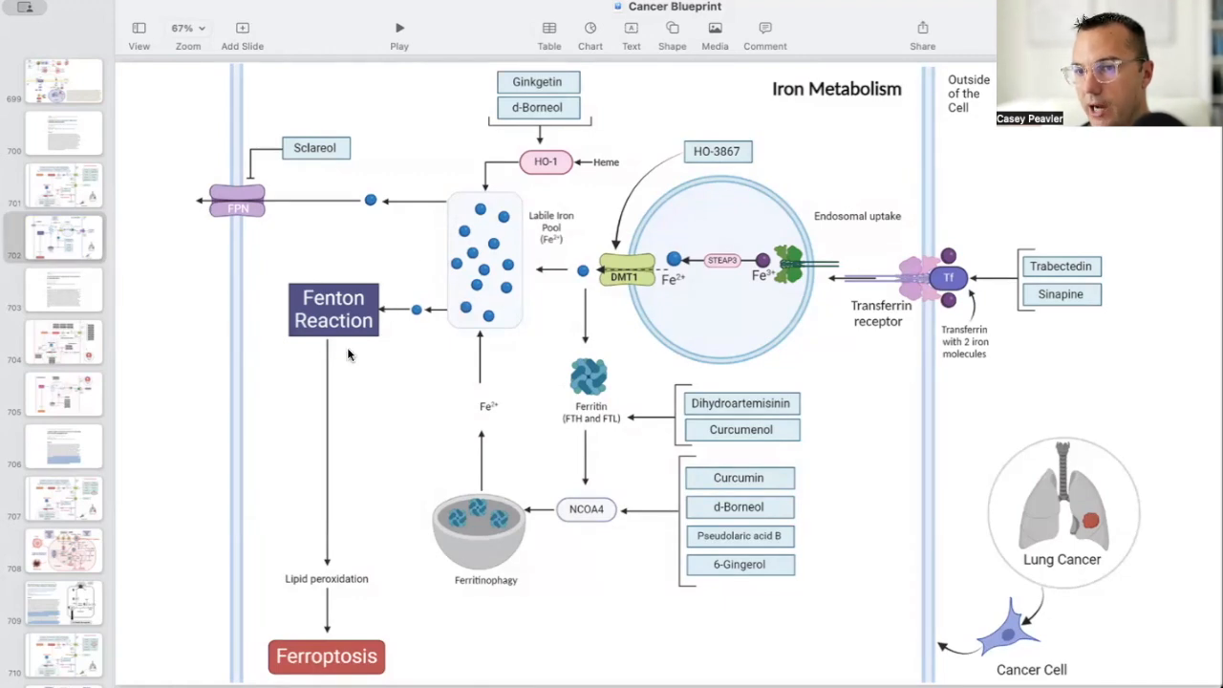
{"action": "mouse_move", "coordinate": [279, 306]}
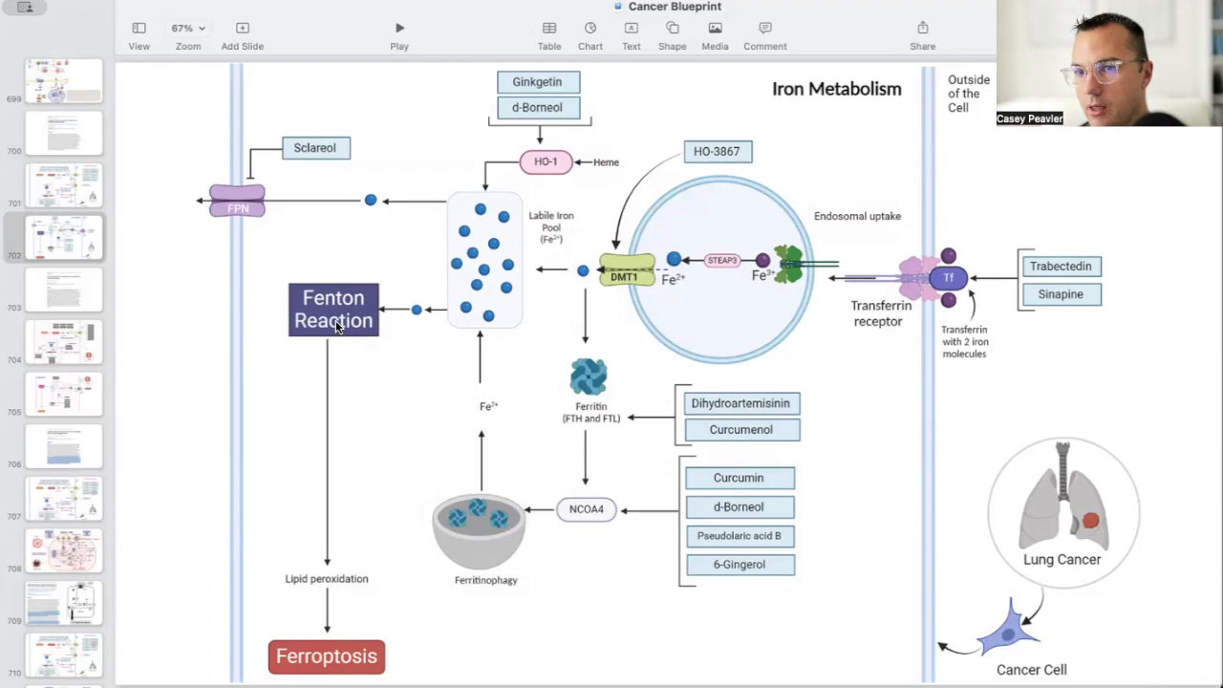
{"action": "mouse_move", "coordinate": [294, 657]}
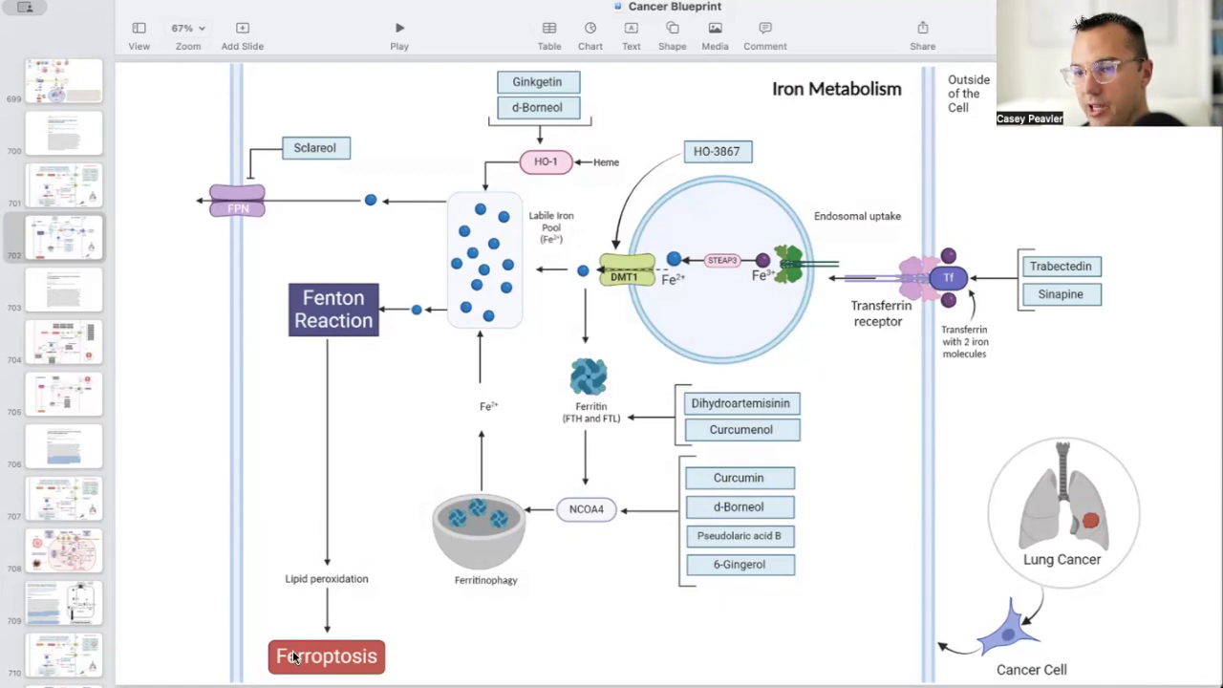
{"action": "mouse_move", "coordinate": [975, 321]}
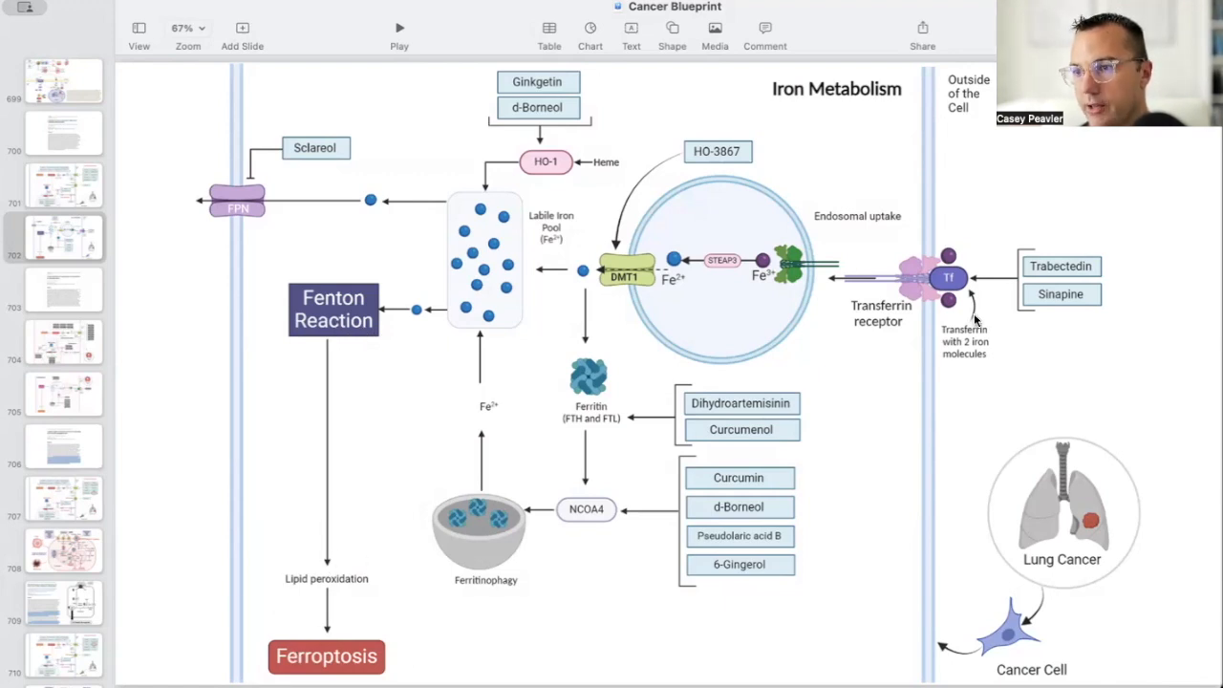
{"action": "mouse_move", "coordinate": [895, 260]}
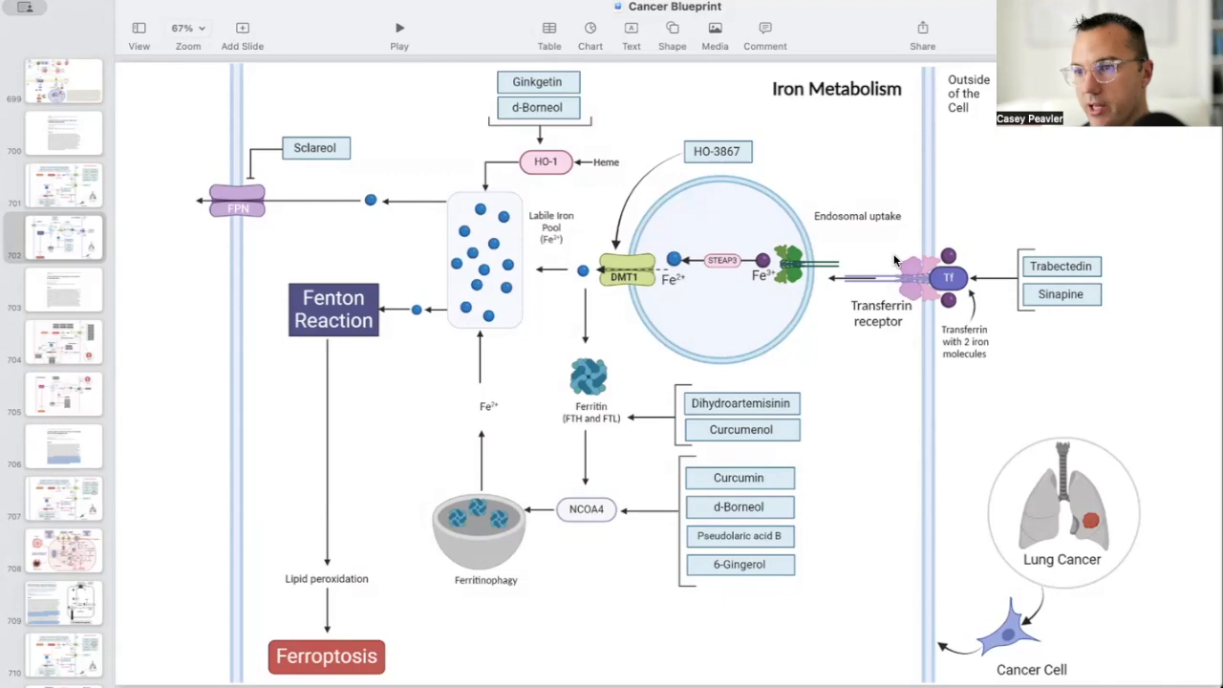
{"action": "mouse_move", "coordinate": [960, 329]}
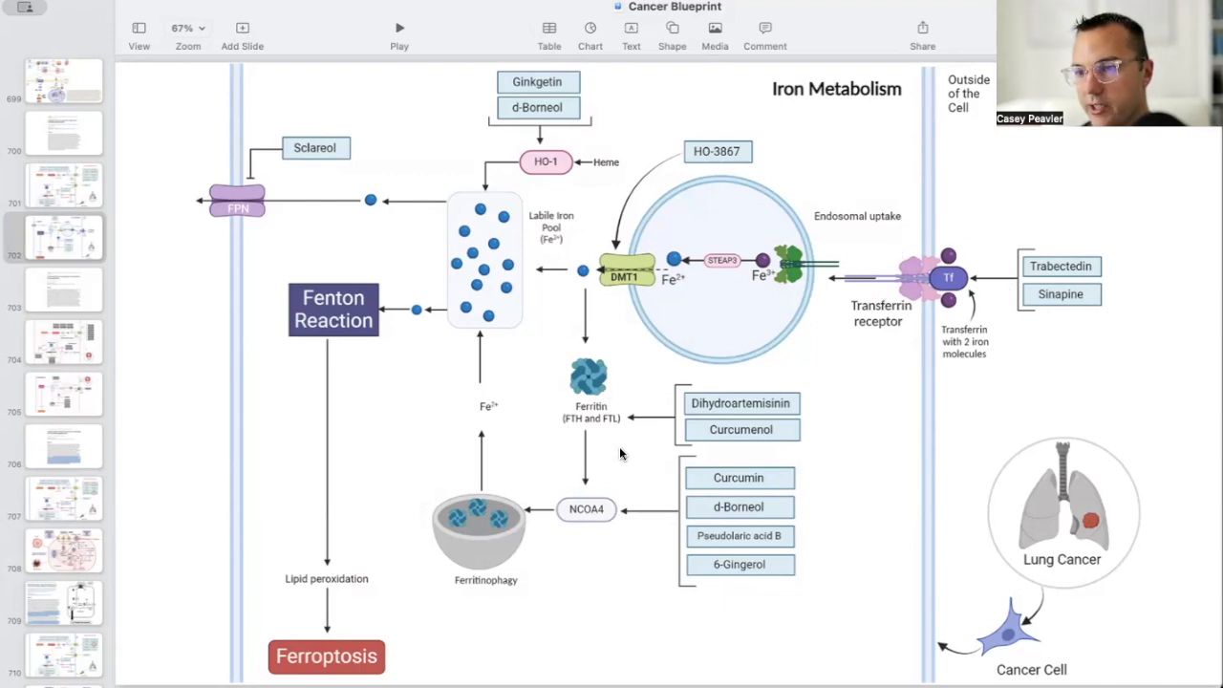
{"action": "mouse_move", "coordinate": [562, 543]}
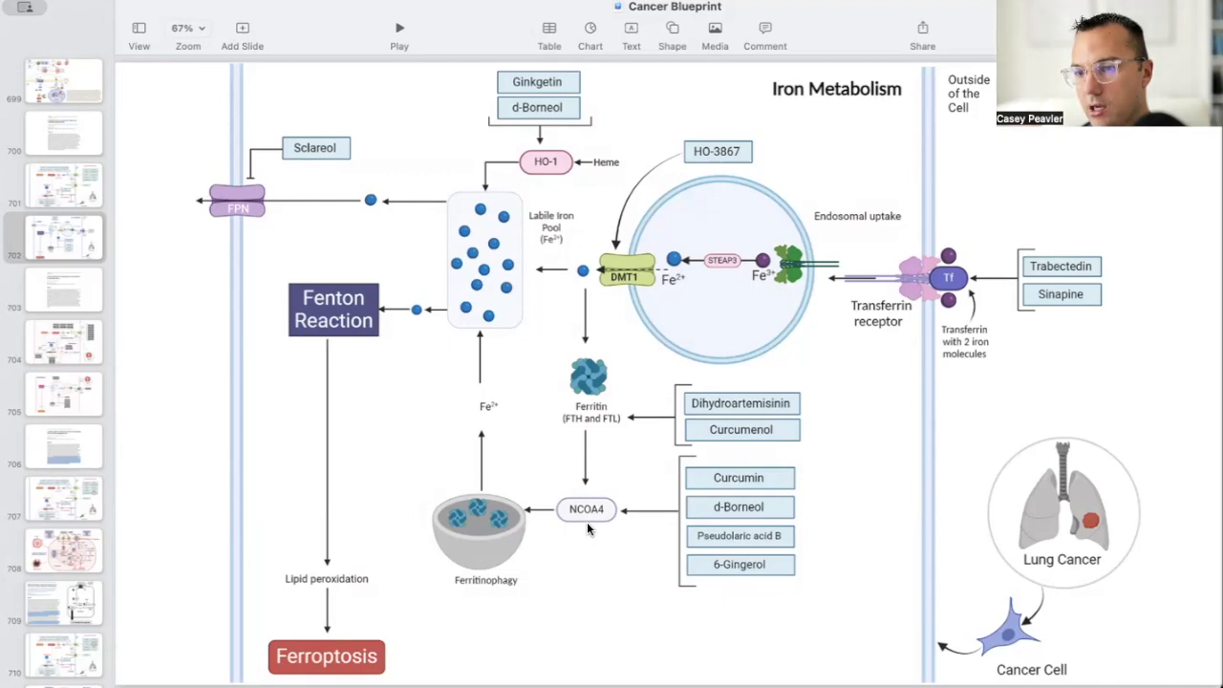
{"action": "mouse_move", "coordinate": [550, 131]}
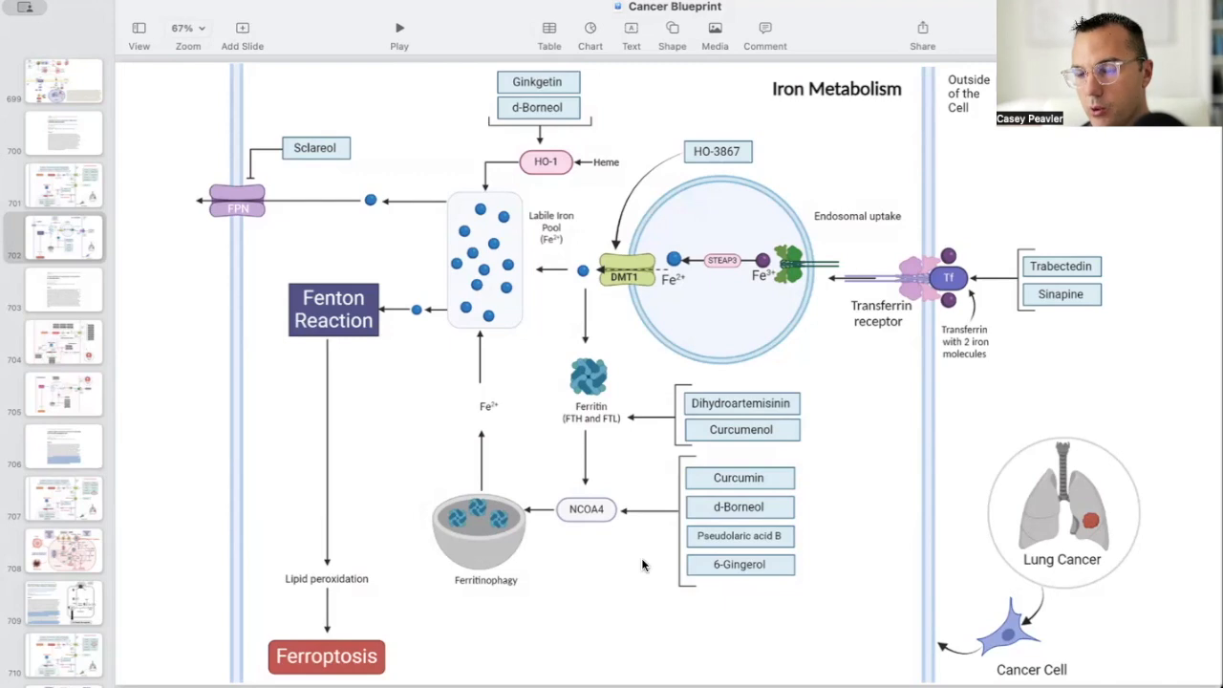
{"action": "mouse_move", "coordinate": [615, 500]}
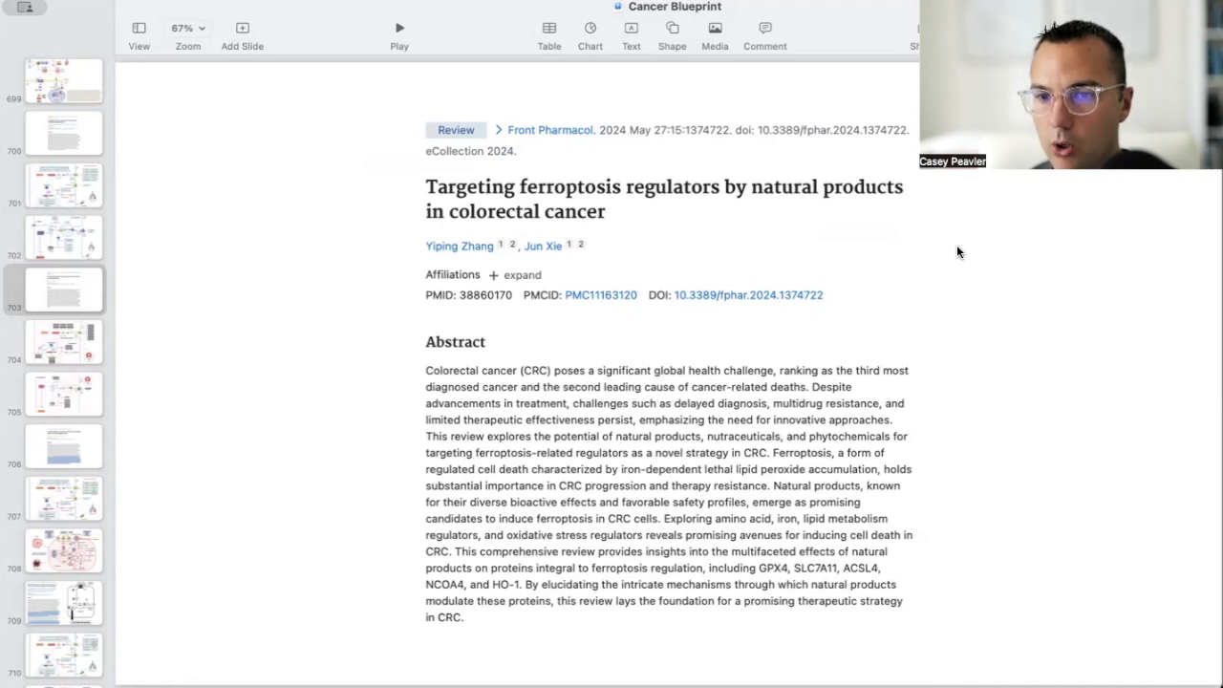
Step: Show the colorectal cancer ferroptosis diagram slide (System Xc/GPX4, NRF2, lipid metabolism)
{"action": "left_click", "coordinate": [65, 340]}
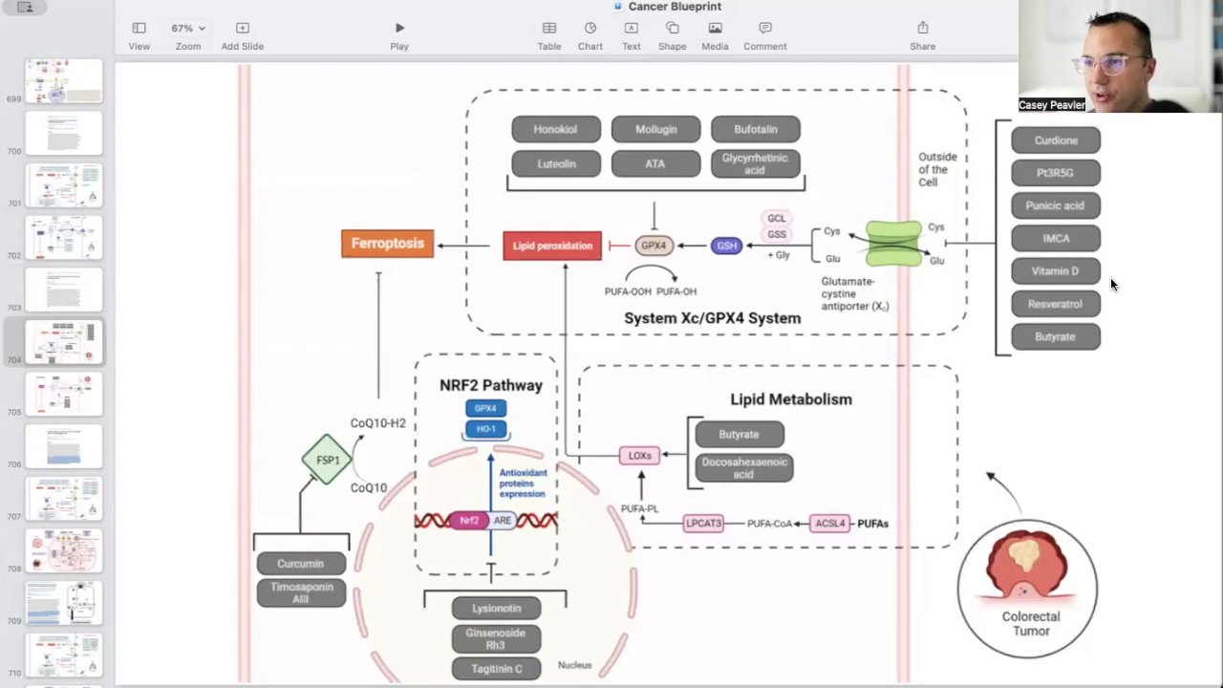
{"action": "mouse_move", "coordinate": [968, 283]}
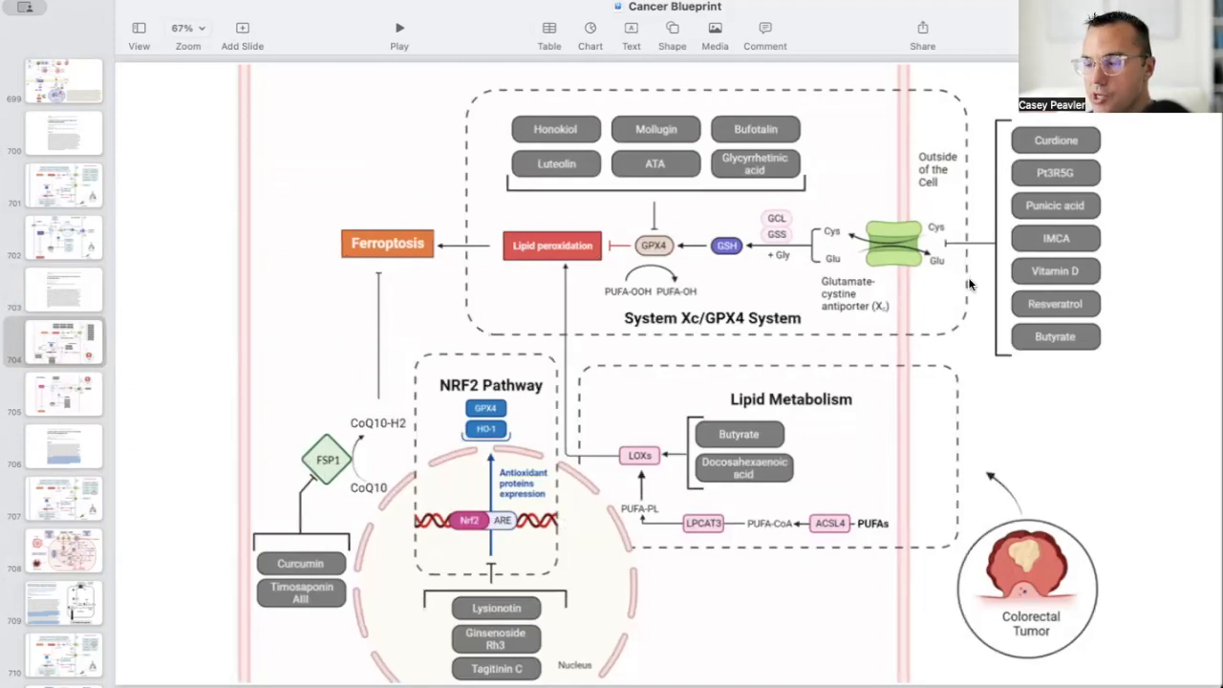
{"action": "mouse_move", "coordinate": [908, 226]}
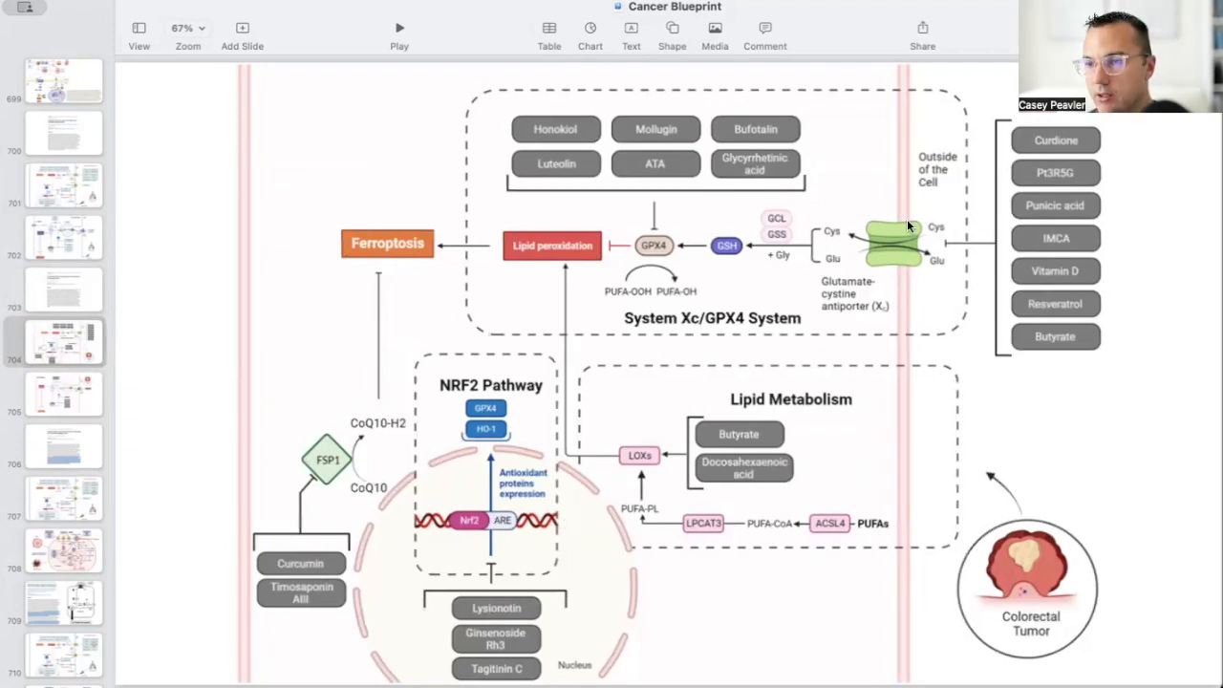
{"action": "mouse_move", "coordinate": [937, 237]}
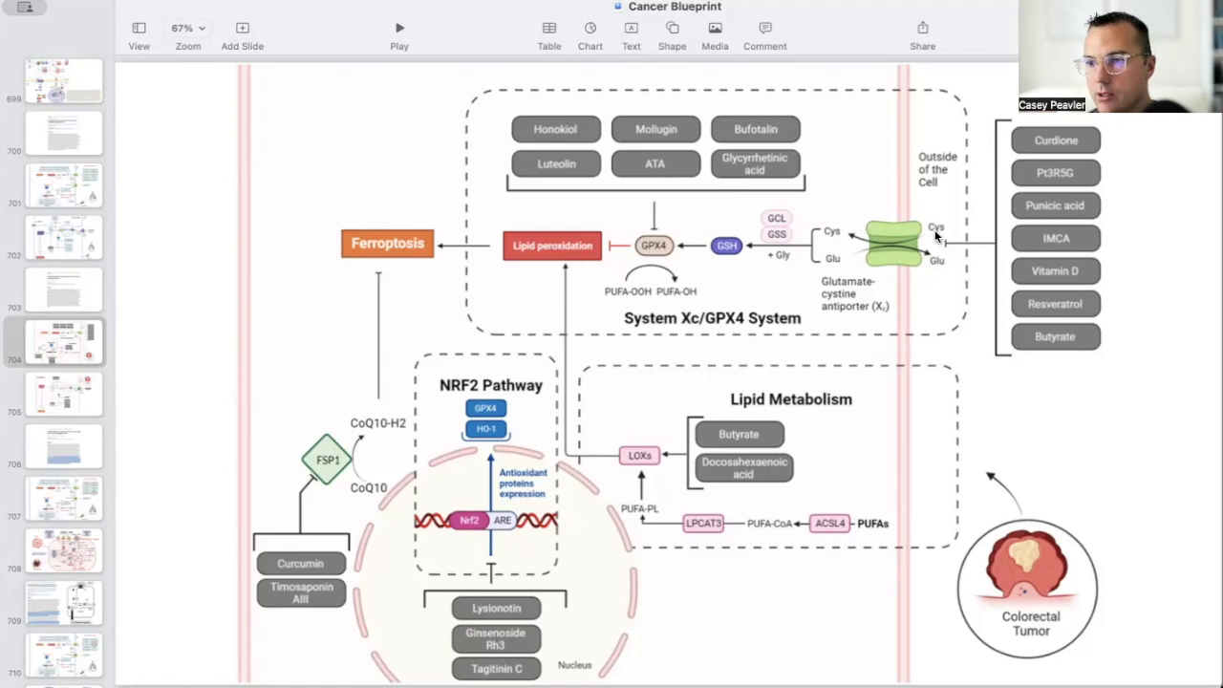
{"action": "mouse_move", "coordinate": [830, 233]}
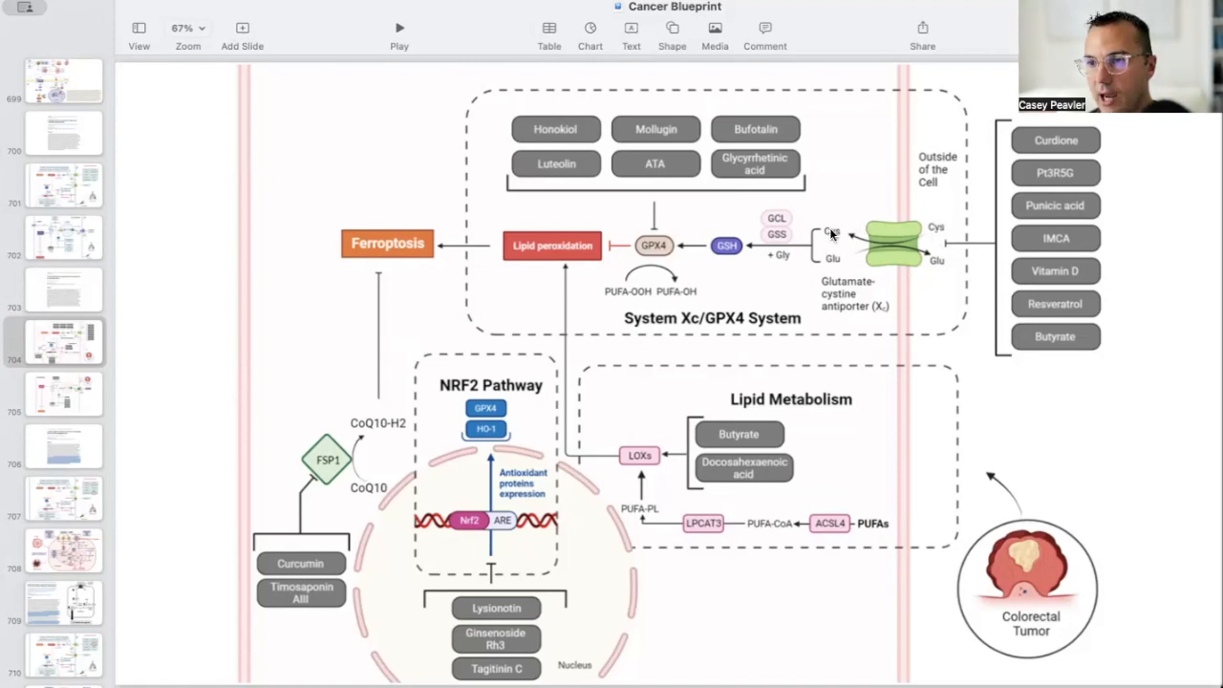
{"action": "mouse_move", "coordinate": [478, 253]}
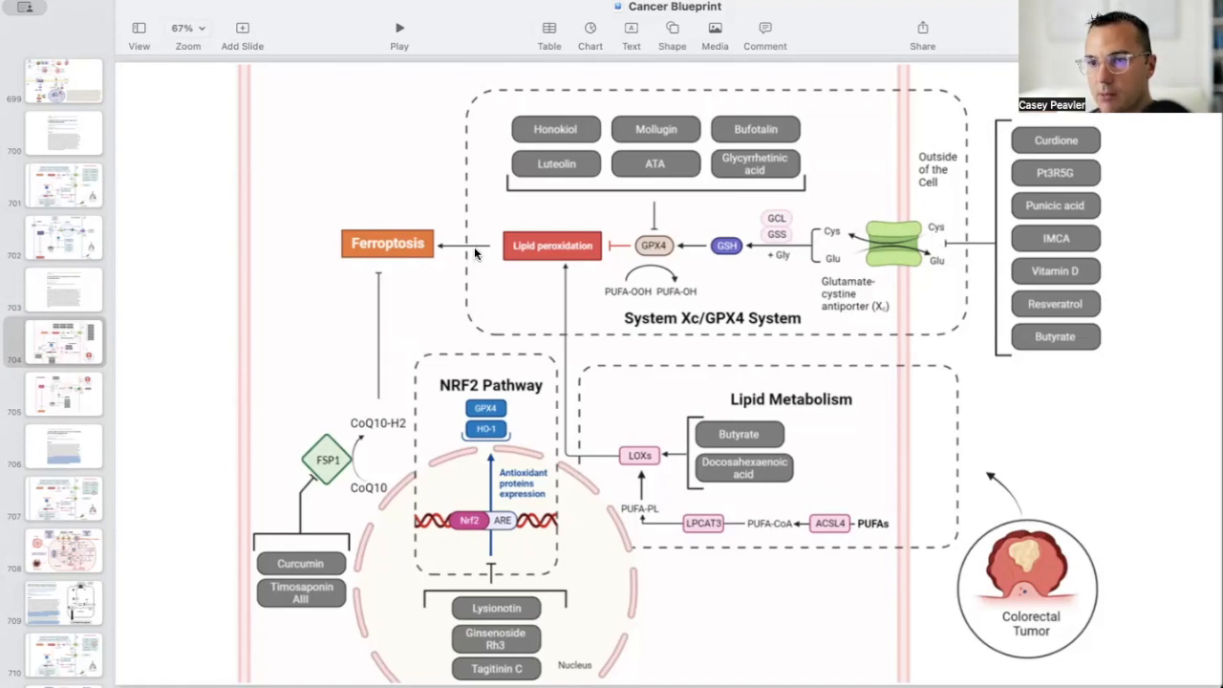
{"action": "mouse_move", "coordinate": [325, 252]}
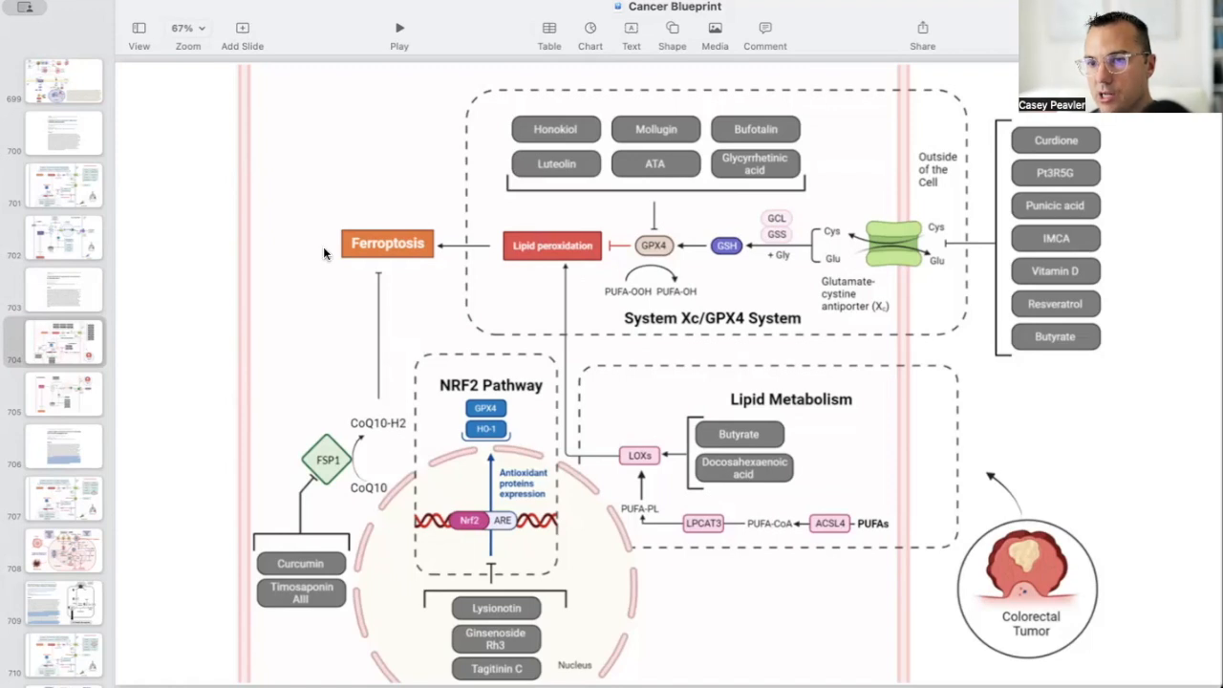
{"action": "mouse_move", "coordinate": [506, 187]}
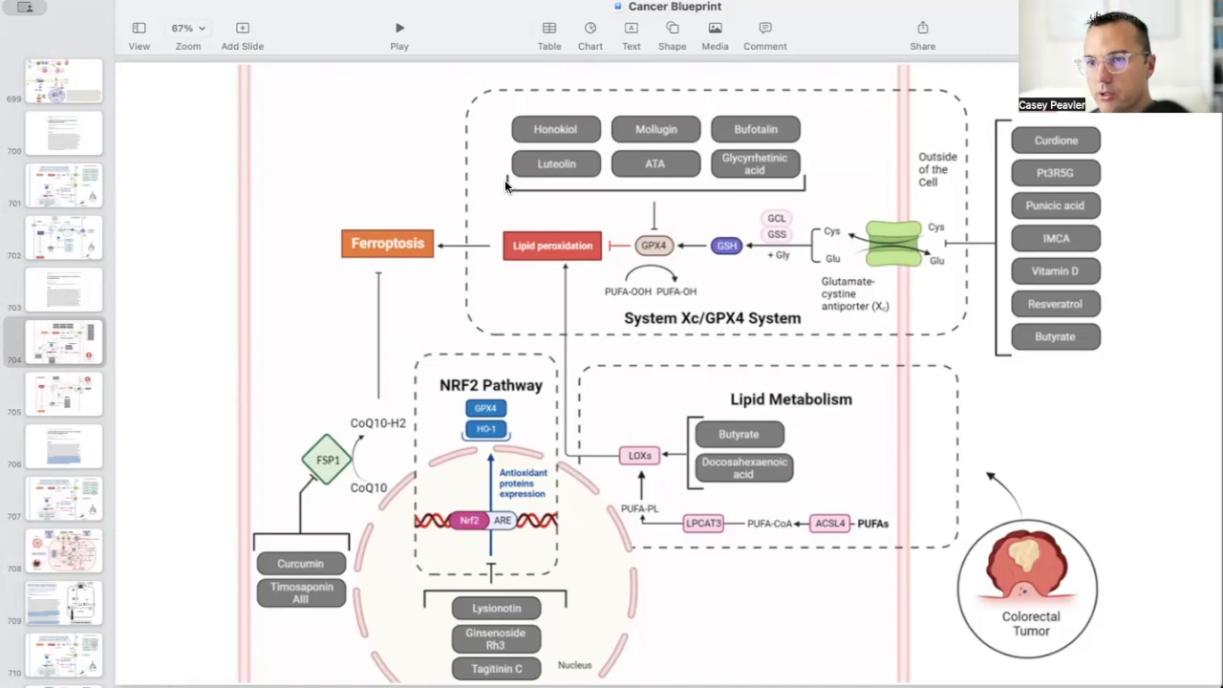
{"action": "mouse_move", "coordinate": [647, 266]}
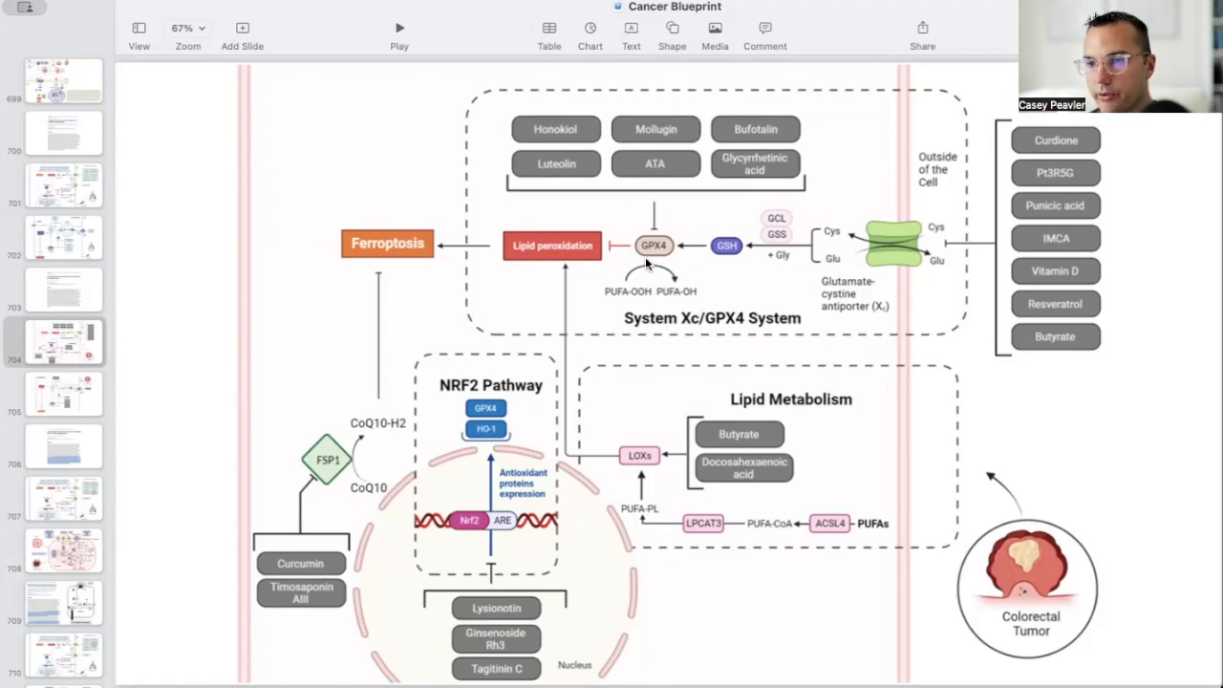
{"action": "mouse_move", "coordinate": [698, 425]}
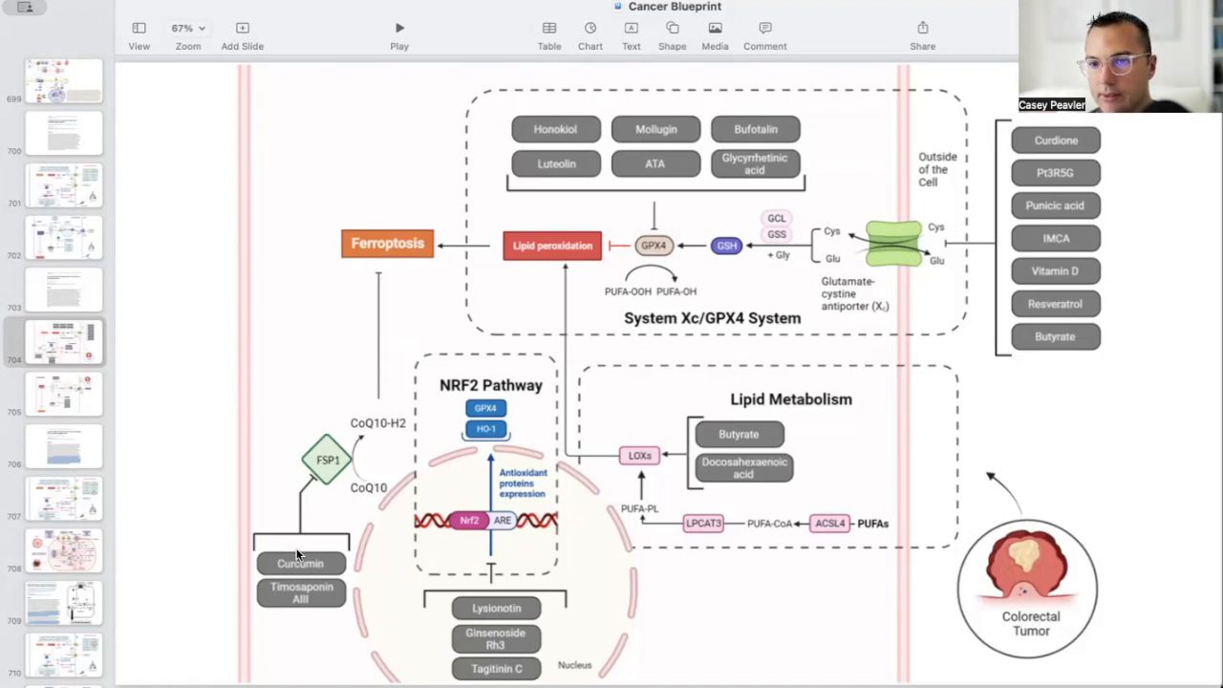
{"action": "mouse_move", "coordinate": [364, 430]}
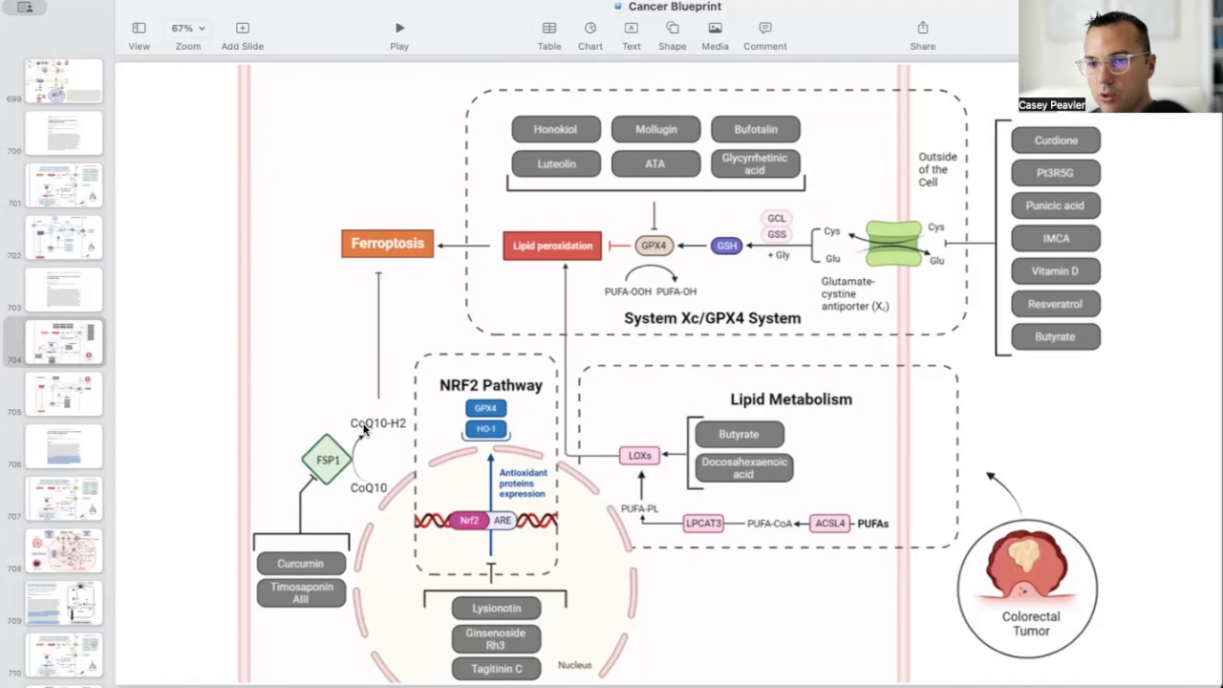
{"action": "mouse_move", "coordinate": [380, 218]}
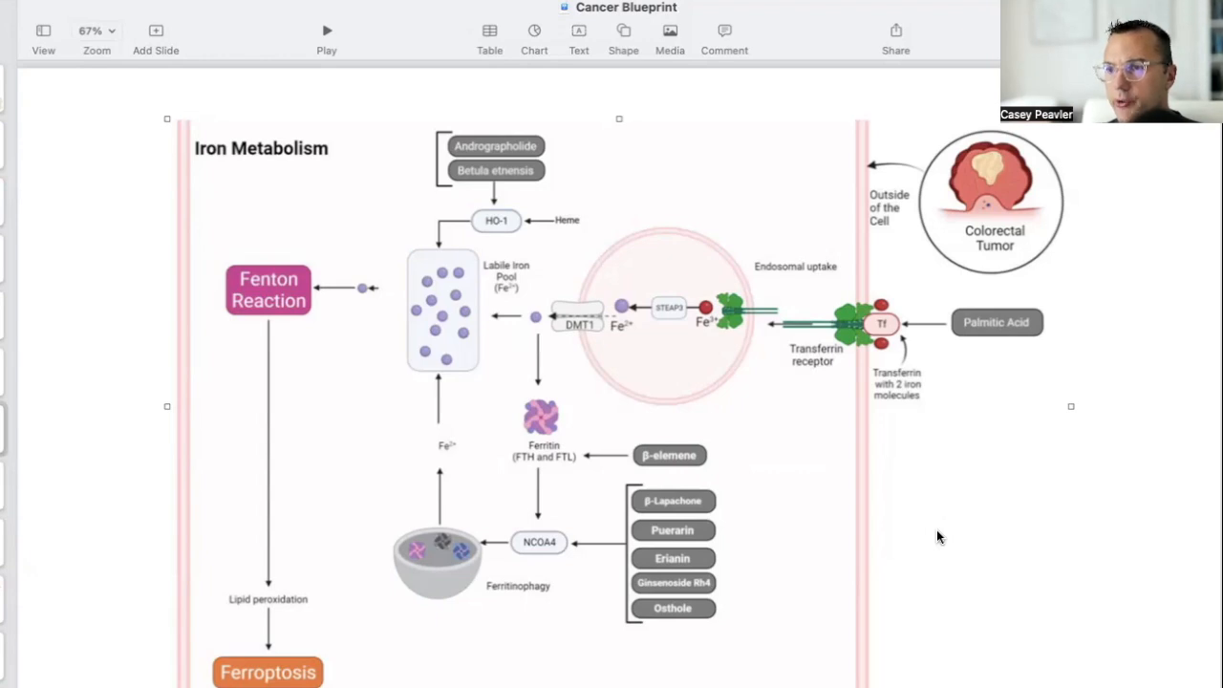
{"action": "mouse_move", "coordinate": [812, 348]}
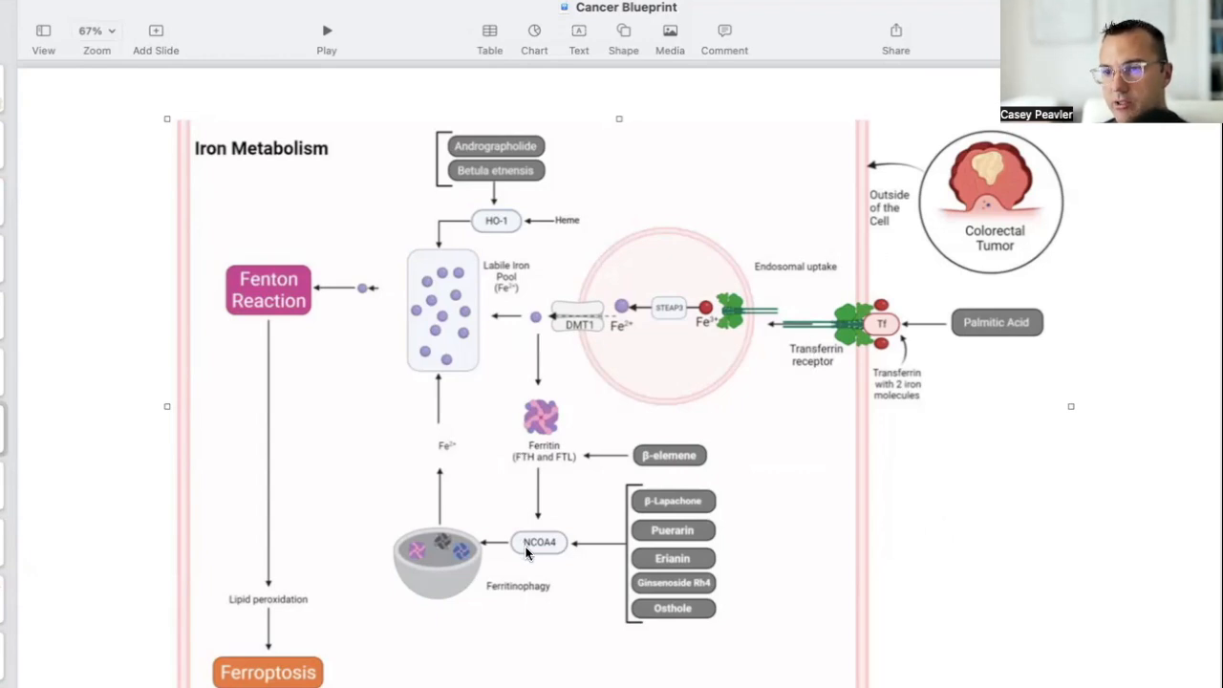
{"action": "mouse_move", "coordinate": [469, 201]}
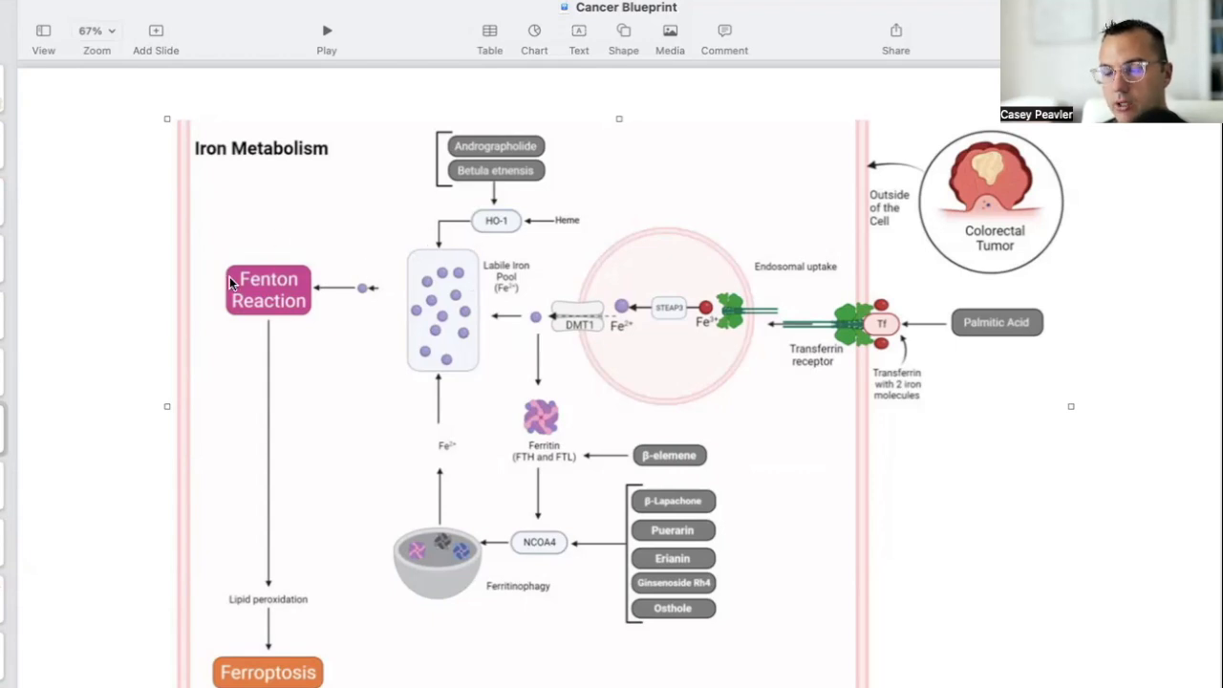
{"action": "mouse_move", "coordinate": [218, 271]}
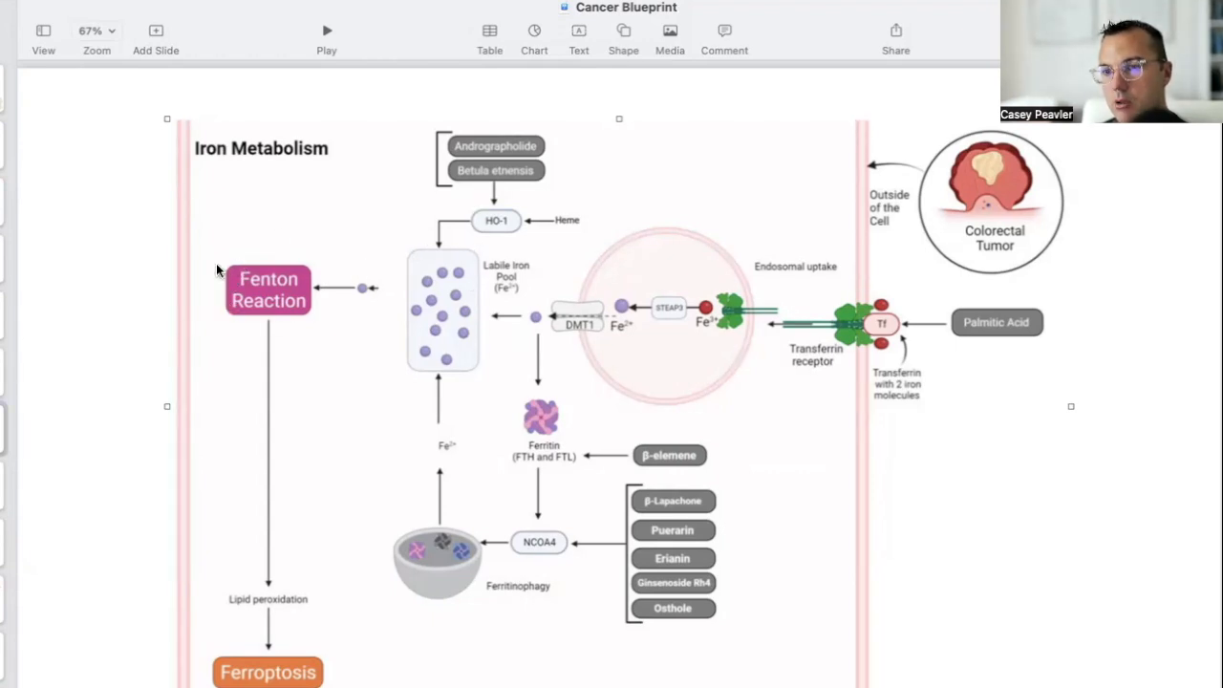
{"action": "mouse_move", "coordinate": [248, 329]}
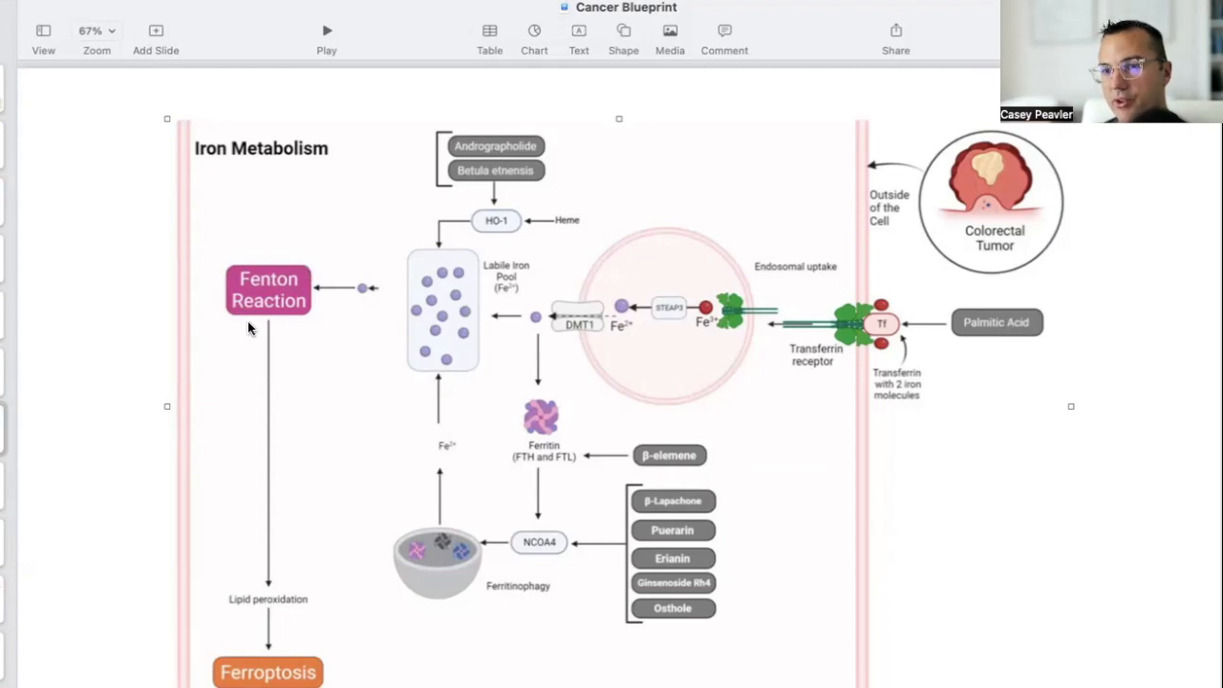
{"action": "mouse_move", "coordinate": [214, 607]}
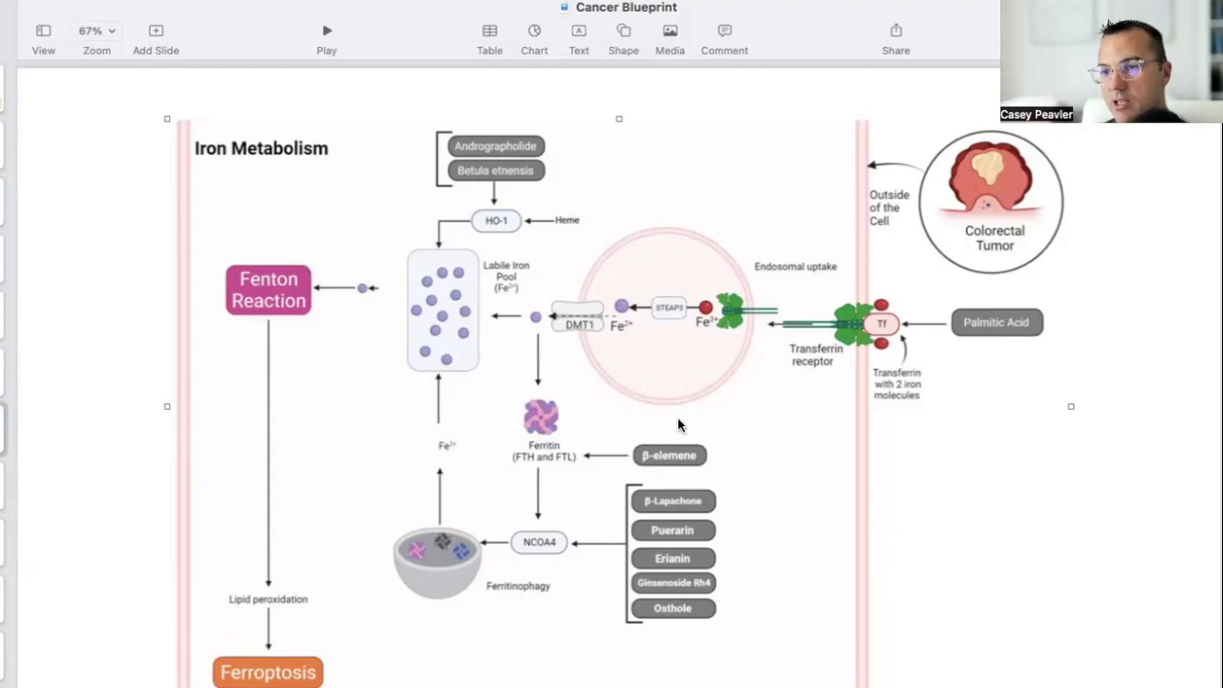
{"action": "mouse_move", "coordinate": [619, 457]}
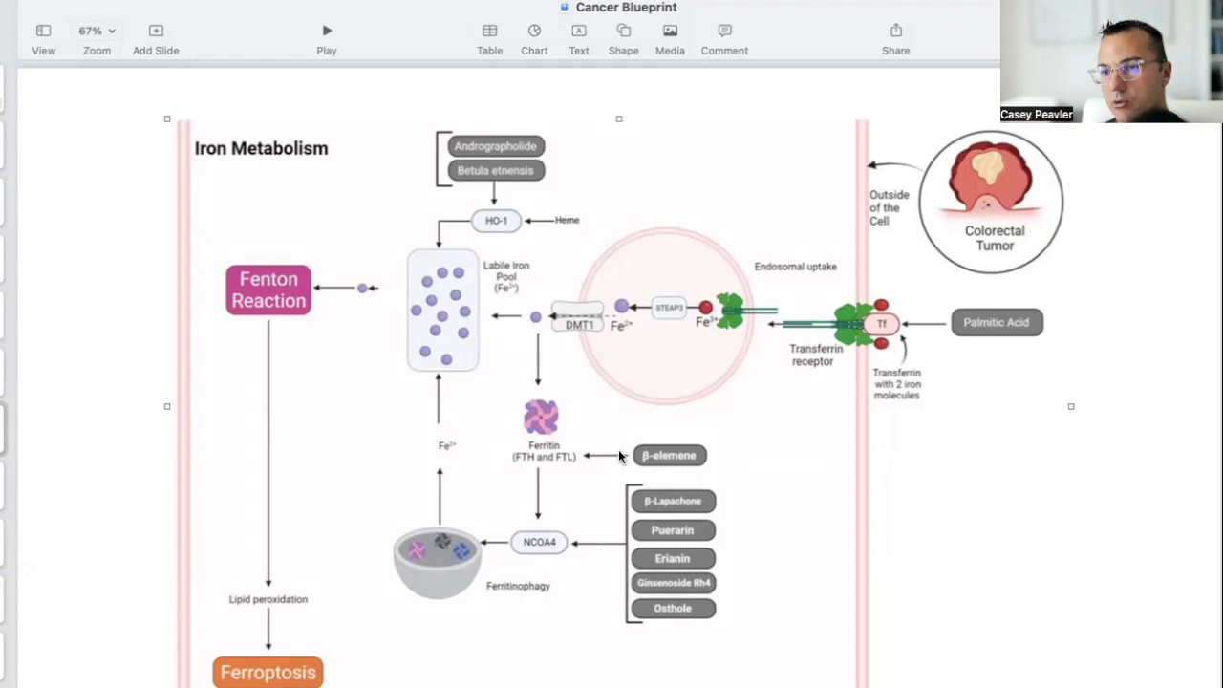
{"action": "mouse_move", "coordinate": [933, 357]}
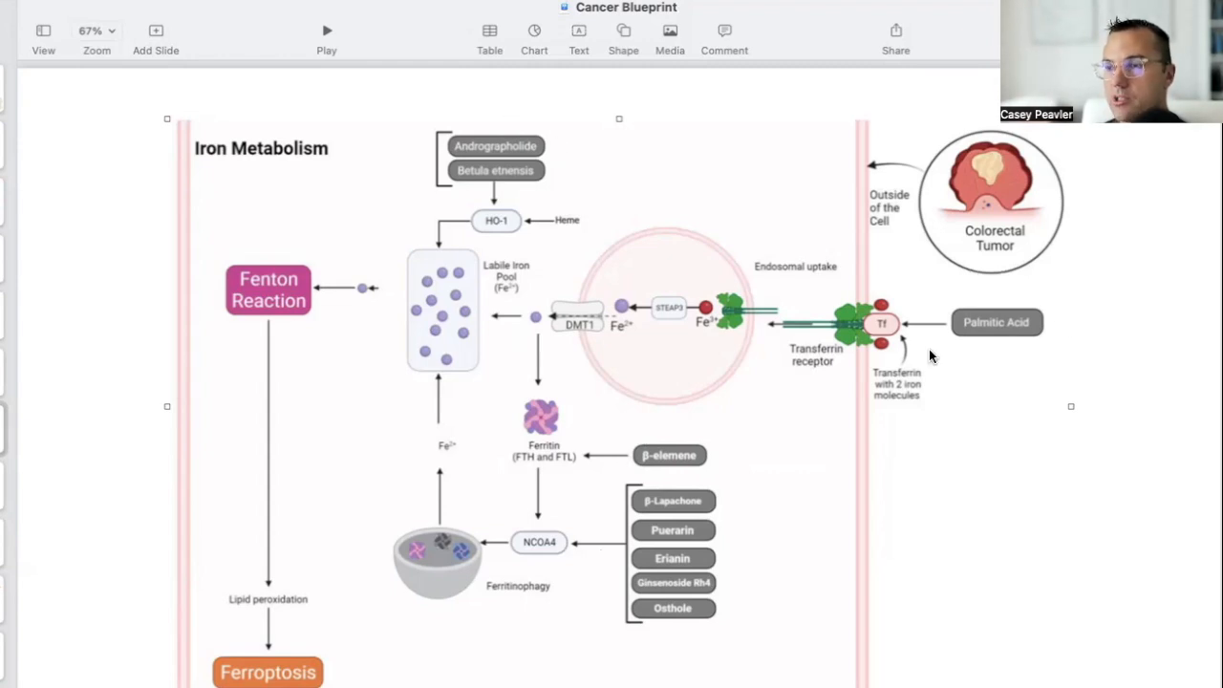
{"action": "mouse_move", "coordinate": [919, 234]}
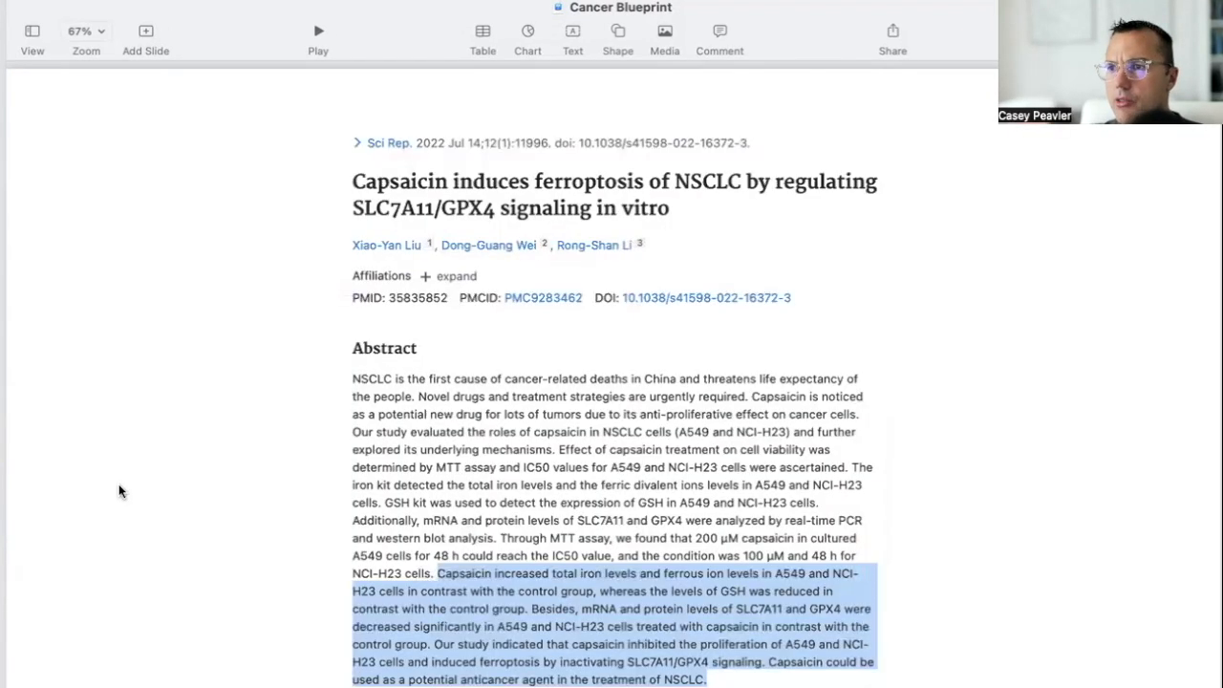
{"action": "mouse_move", "coordinate": [294, 397]}
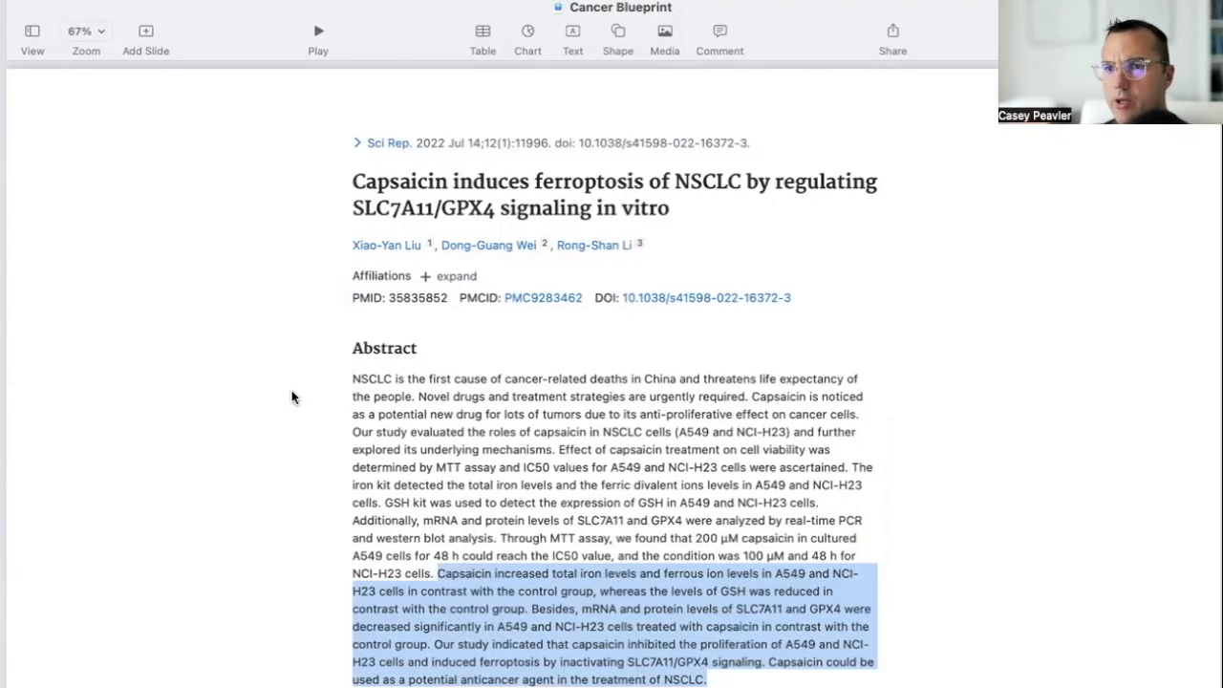
{"action": "mouse_move", "coordinate": [295, 363]}
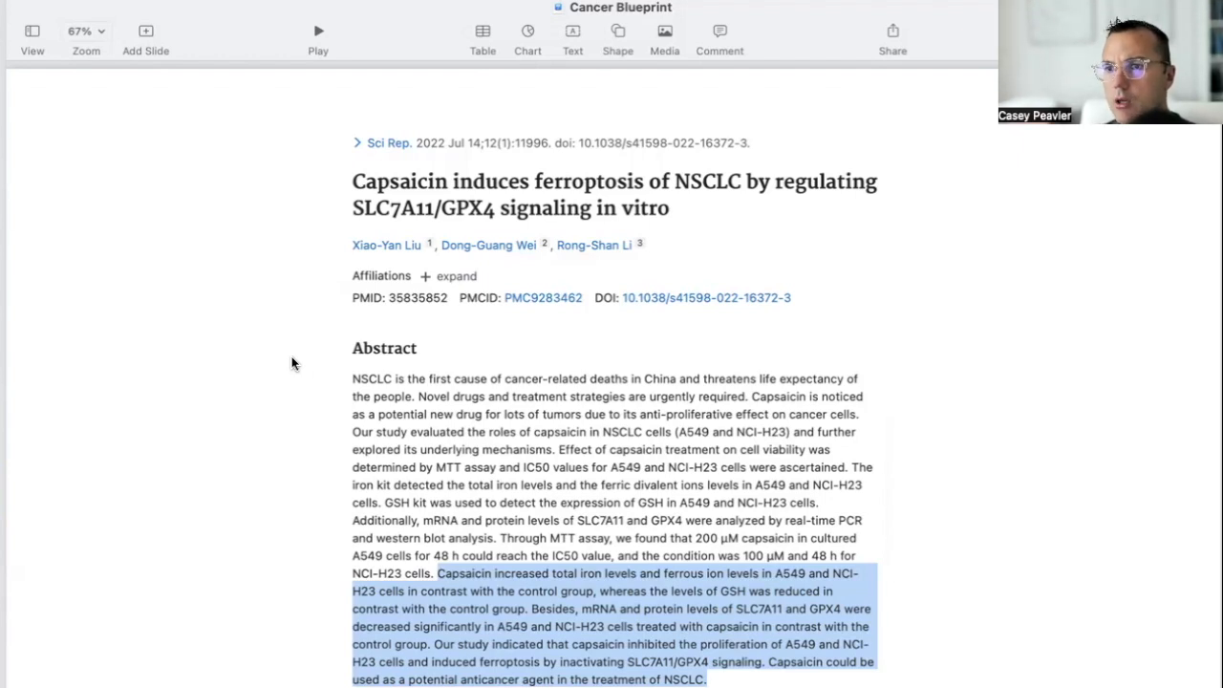
{"action": "mouse_move", "coordinate": [310, 357]}
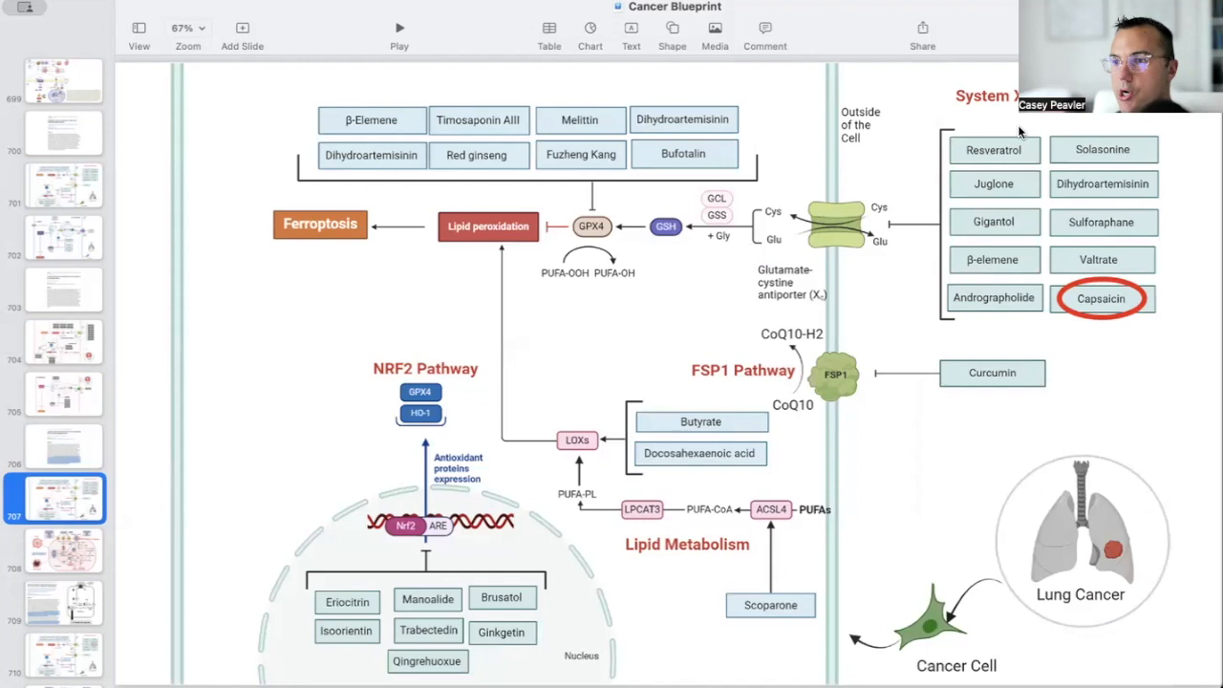
{"action": "mouse_move", "coordinate": [1053, 313]}
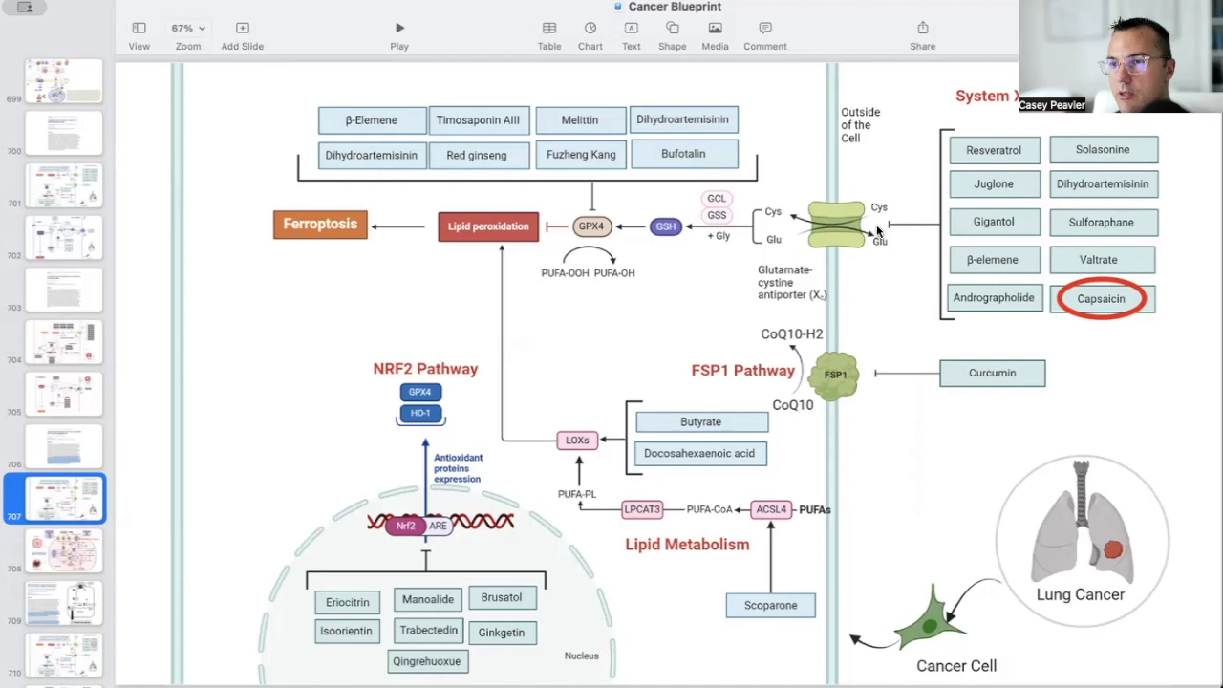
{"action": "mouse_move", "coordinate": [840, 228]}
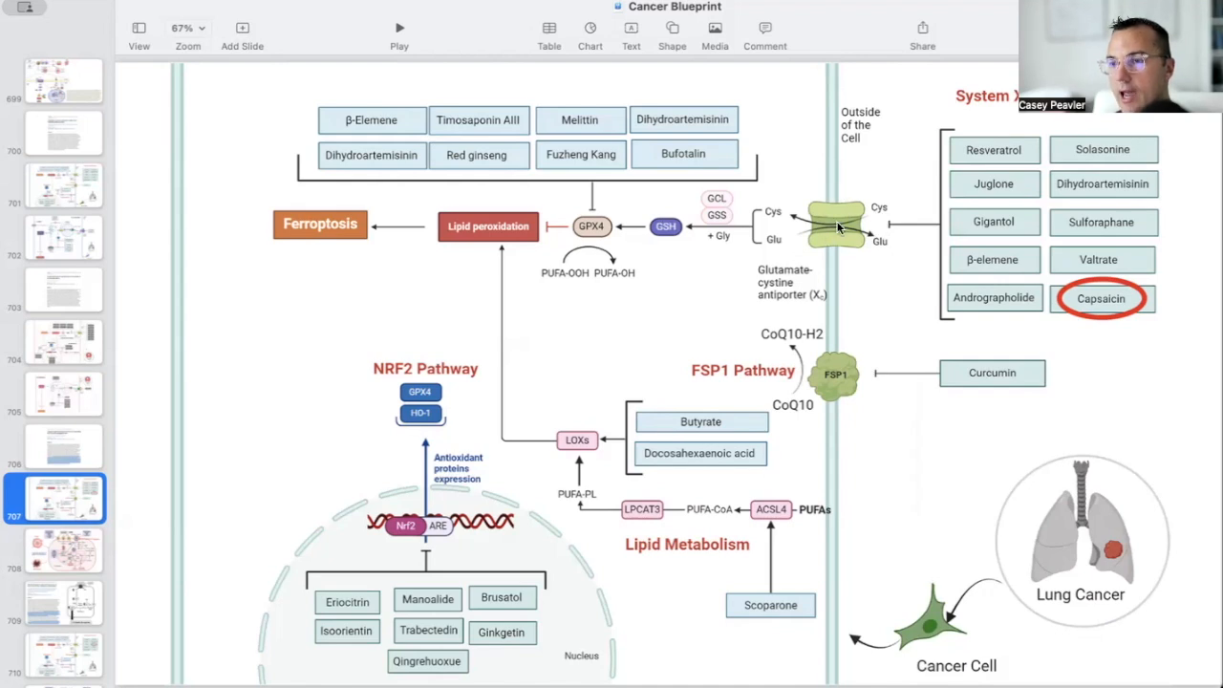
{"action": "mouse_move", "coordinate": [750, 245]}
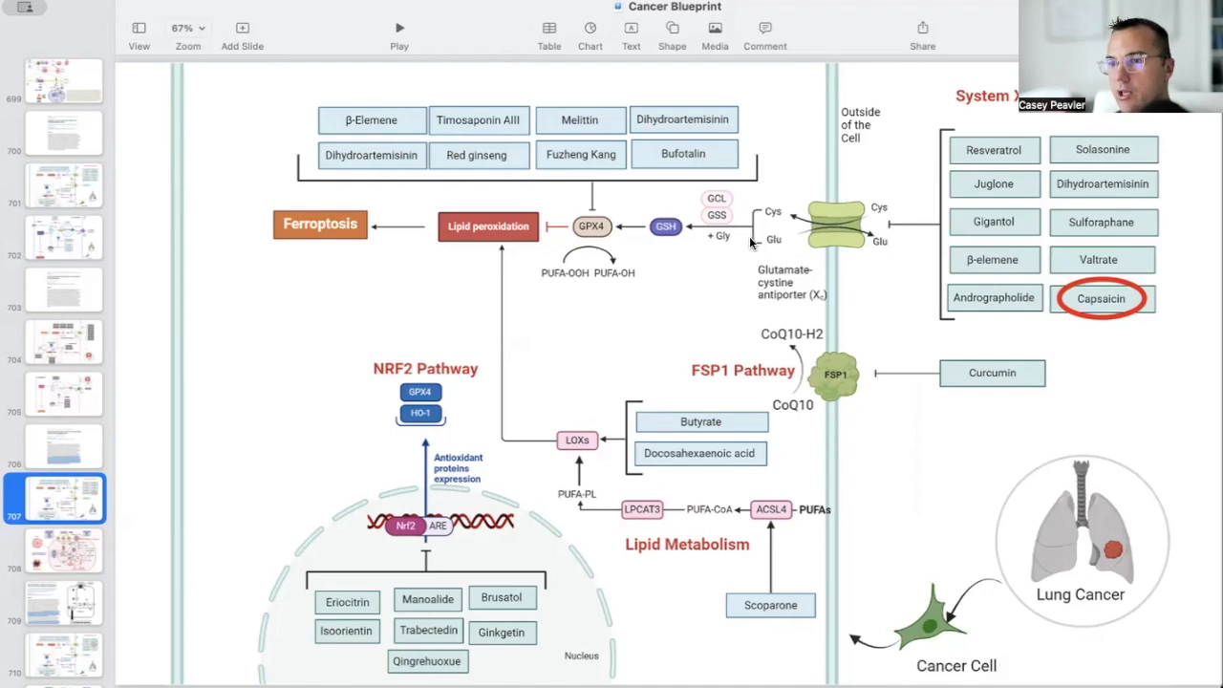
{"action": "mouse_move", "coordinate": [692, 220]}
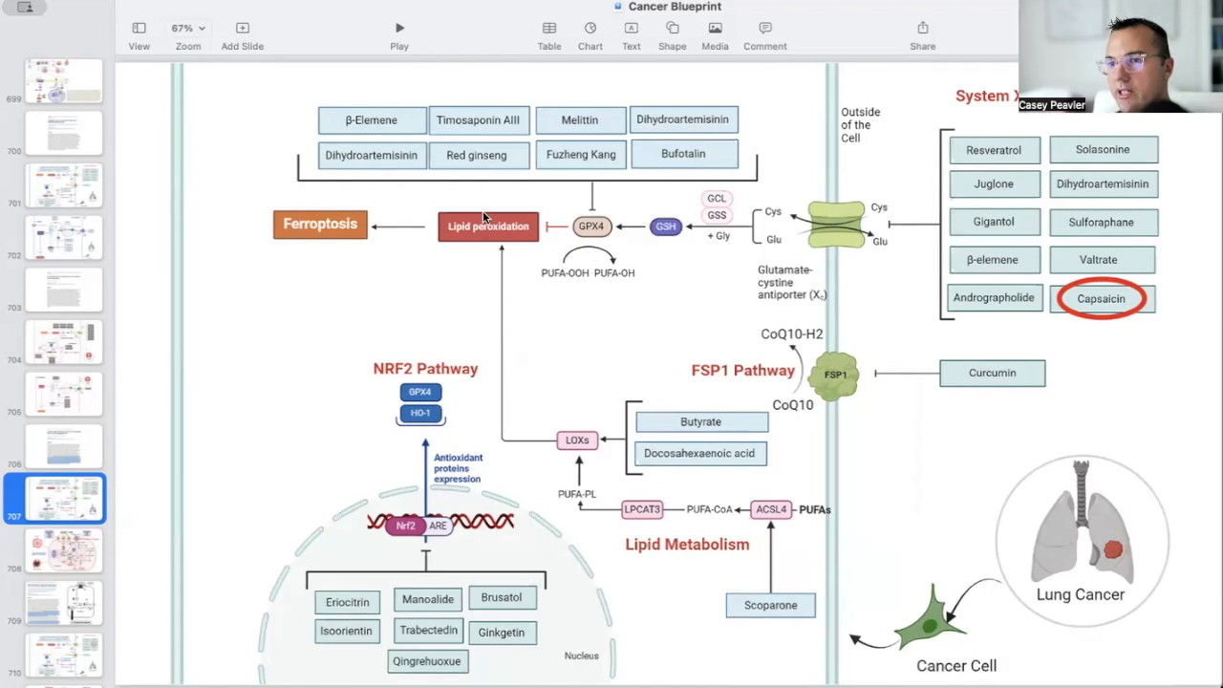
{"action": "mouse_move", "coordinate": [295, 218]}
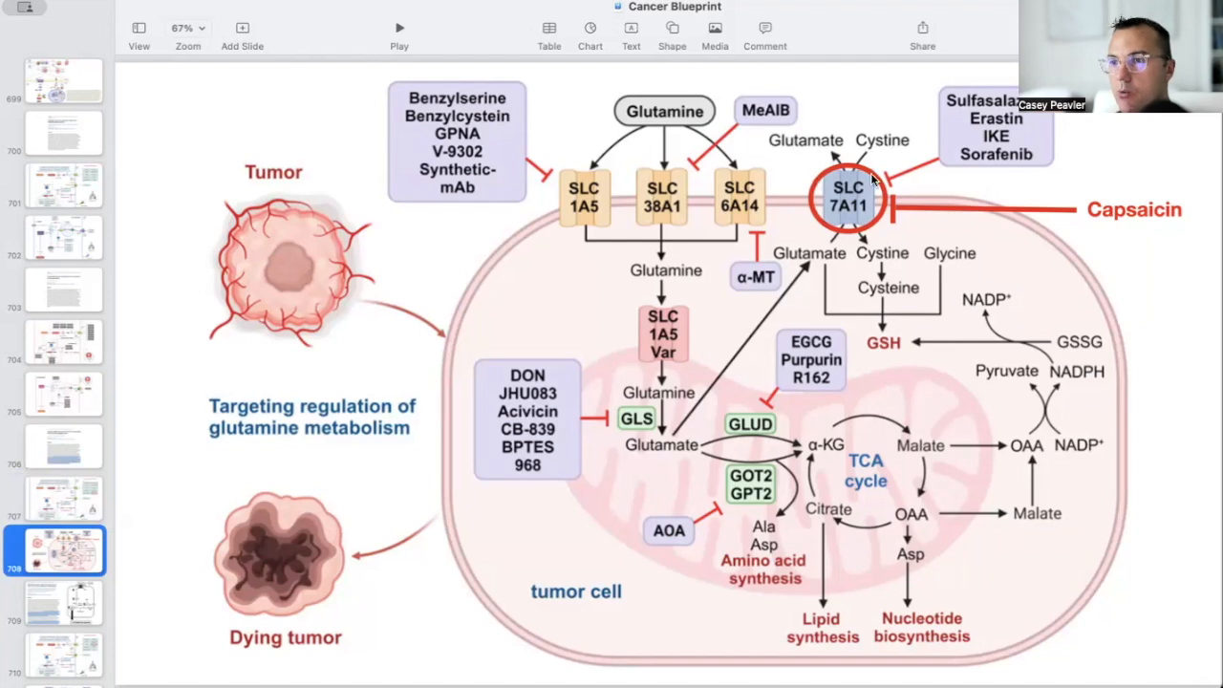
{"action": "mouse_move", "coordinate": [1144, 176]}
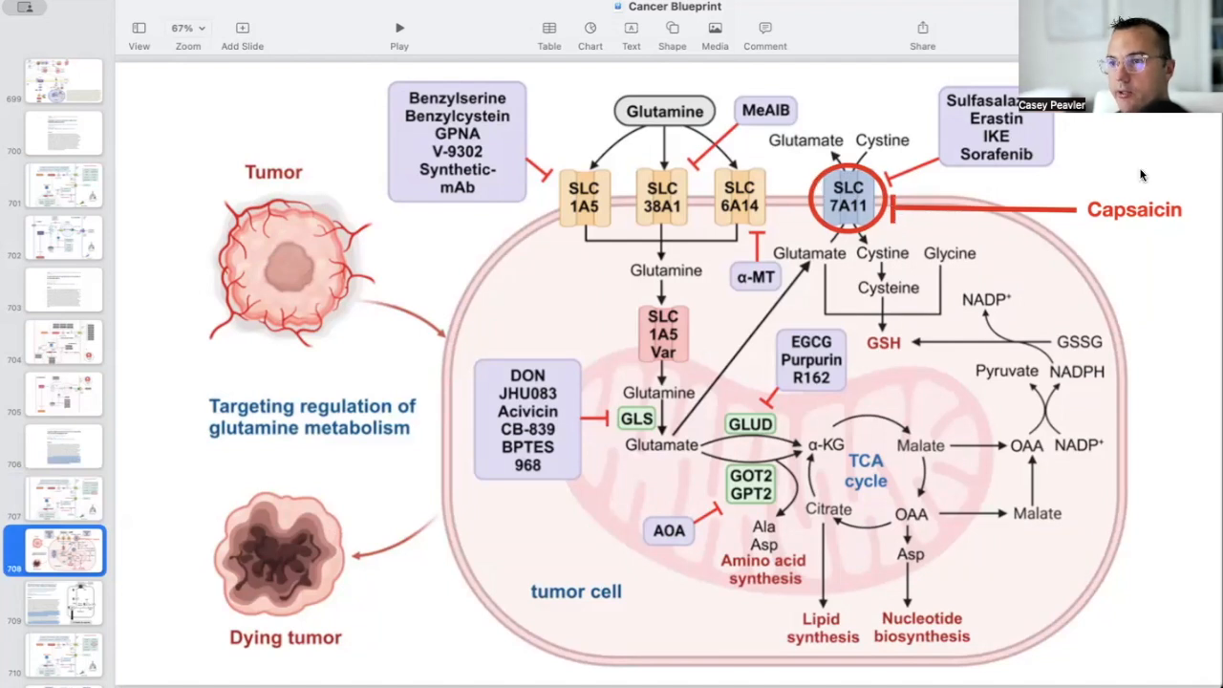
Step: Advance to the glutamine metabolism slide marking Capsaicin as blocking SLC7A11
{"action": "left_click", "coordinate": [63, 602]}
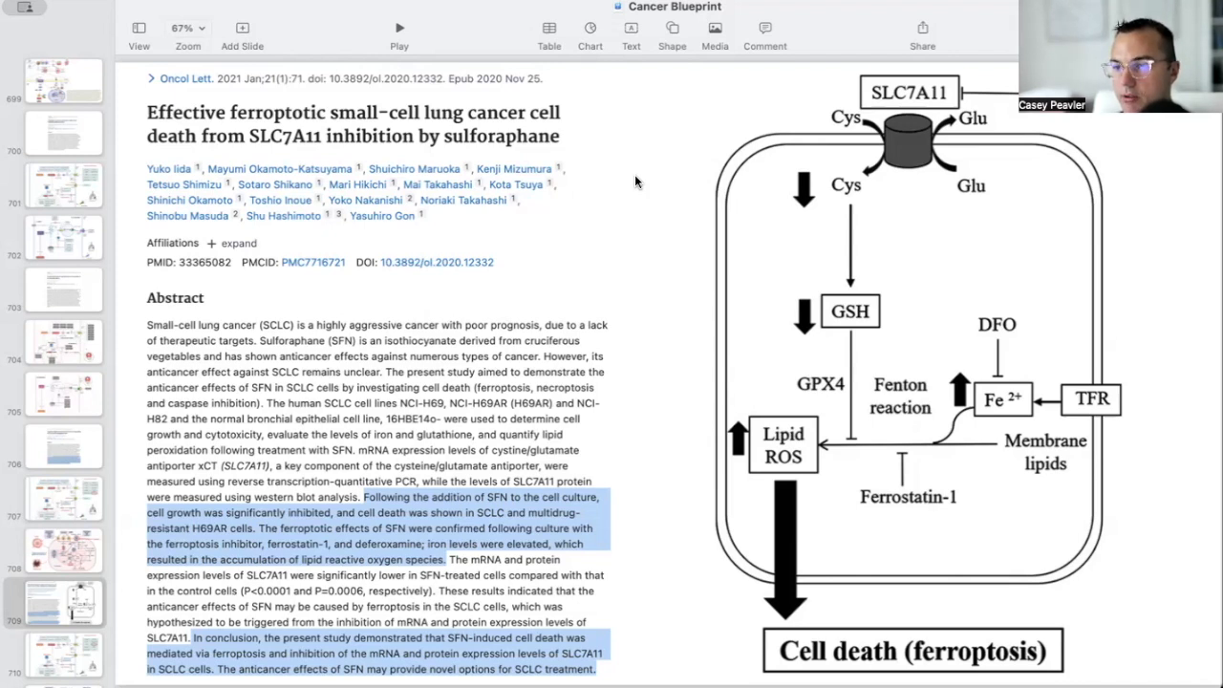
{"action": "scroll", "scroll_direction": "down", "scroll_amount": 3}
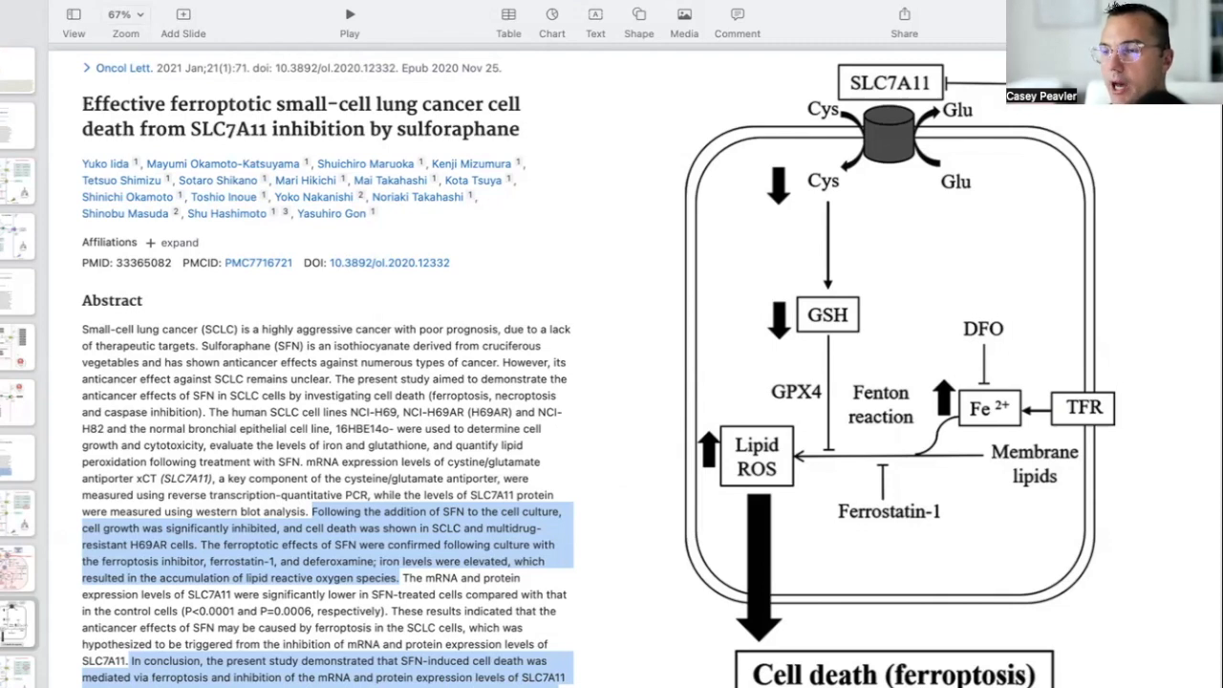
{"action": "mouse_move", "coordinate": [1101, 149]}
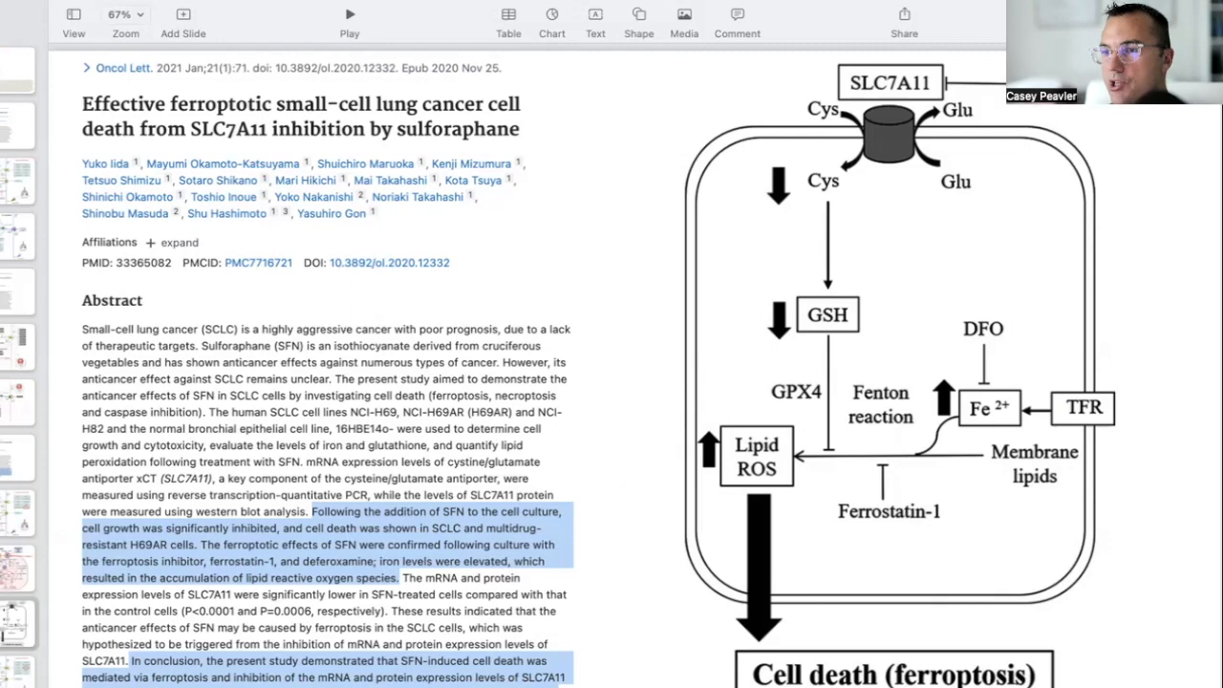
{"action": "mouse_move", "coordinate": [852, 84]}
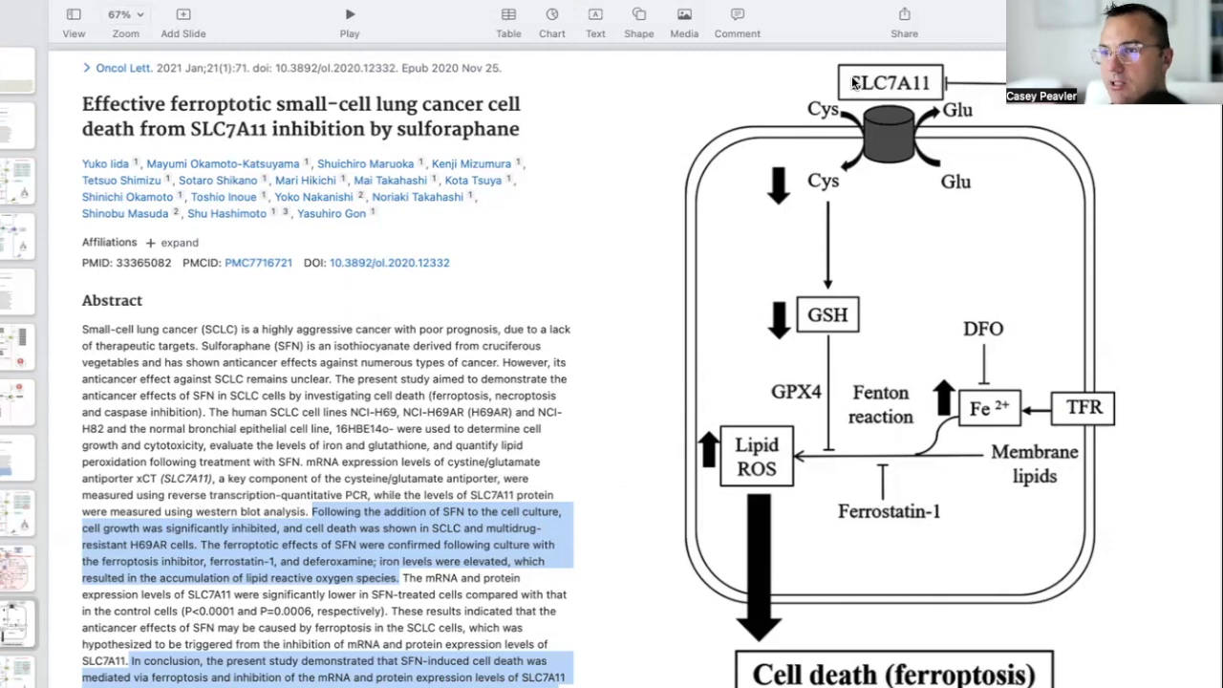
{"action": "mouse_move", "coordinate": [803, 169]}
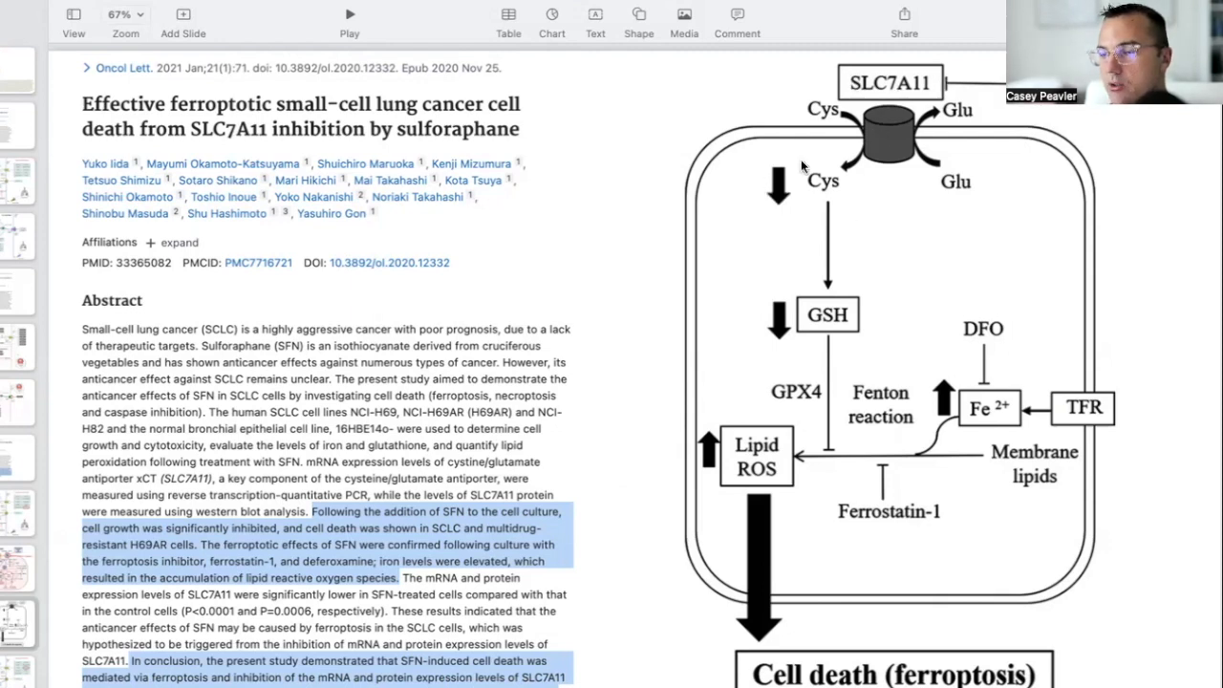
{"action": "mouse_move", "coordinate": [818, 348]}
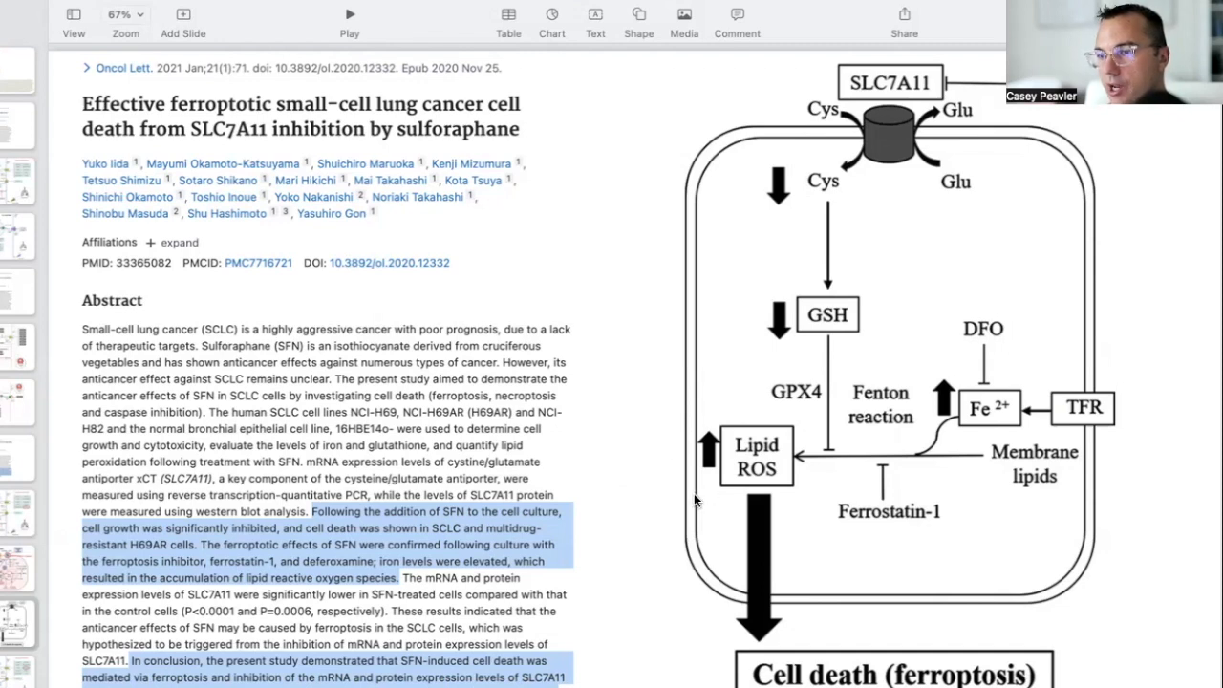
{"action": "mouse_move", "coordinate": [892, 468]}
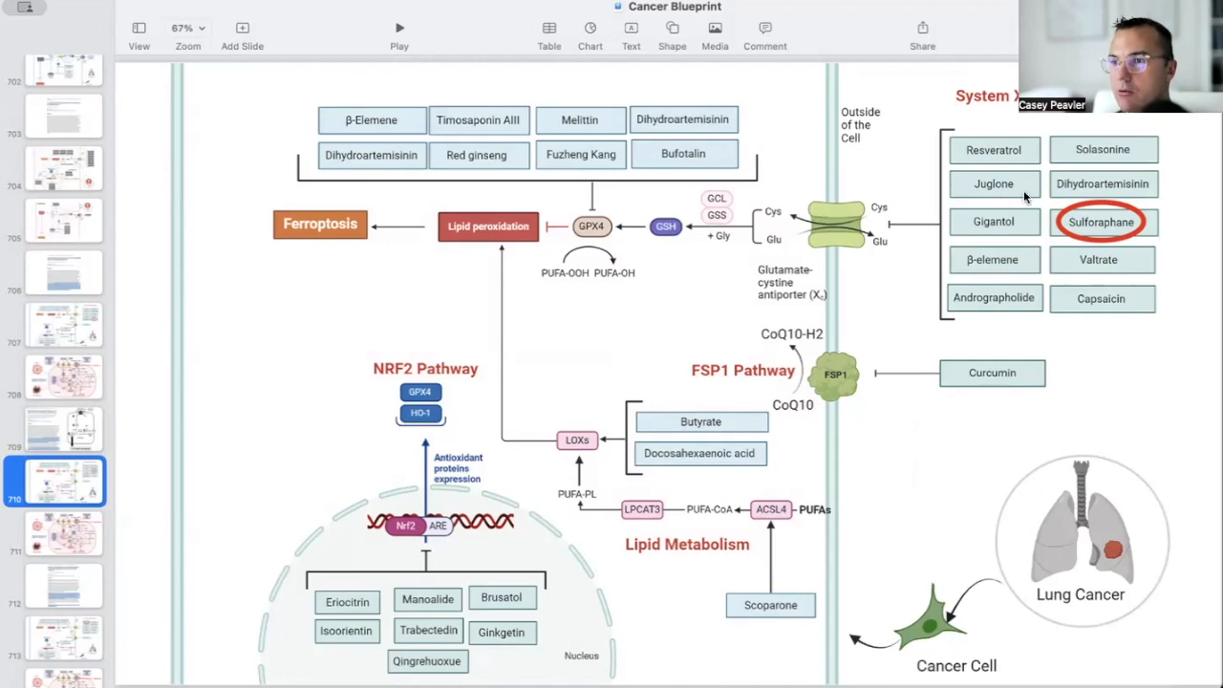
{"action": "mouse_move", "coordinate": [887, 202]}
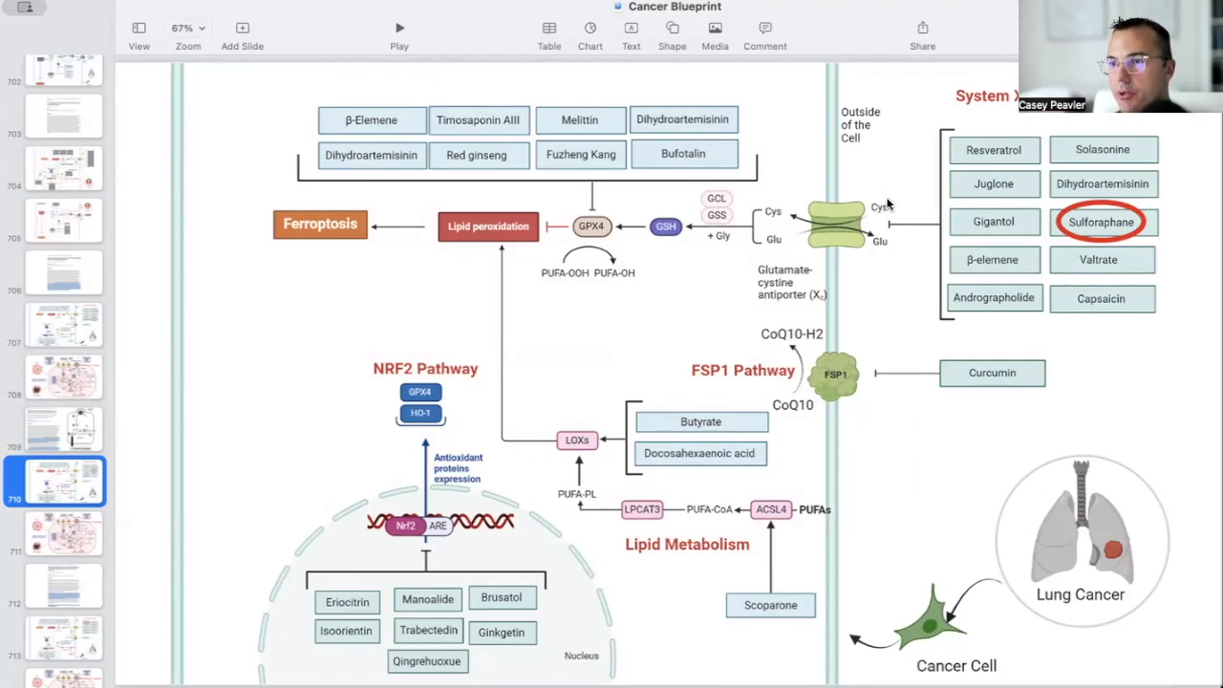
{"action": "mouse_move", "coordinate": [393, 211]}
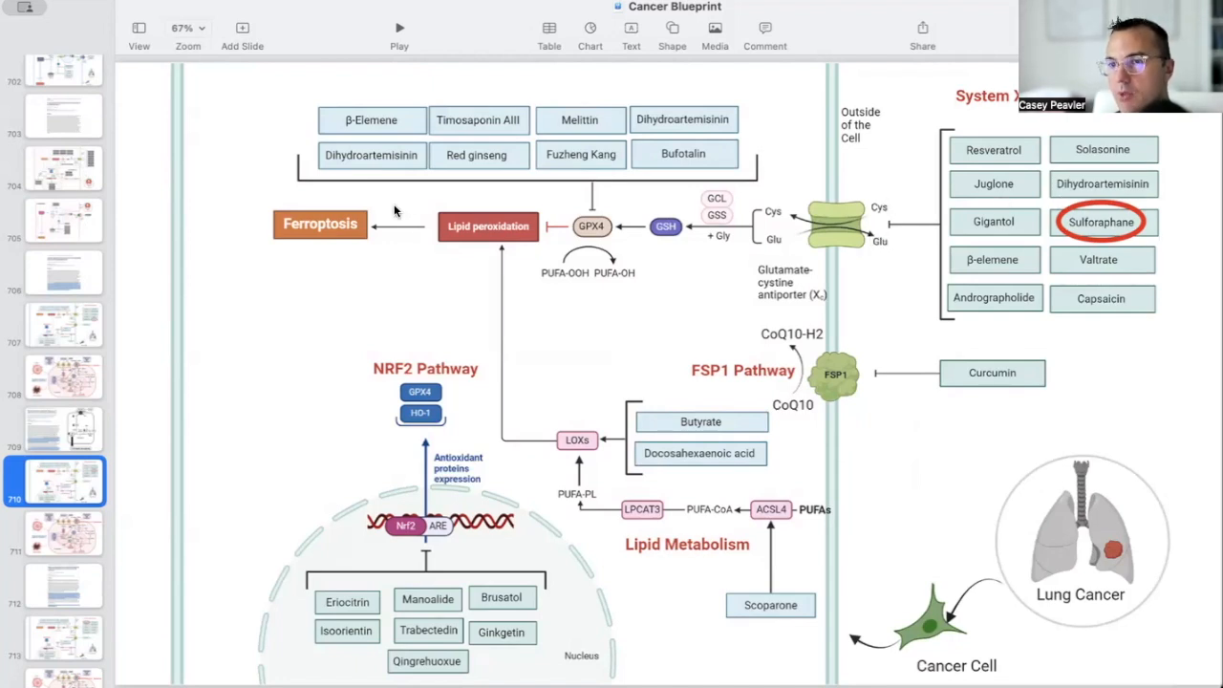
{"action": "mouse_move", "coordinate": [271, 203]}
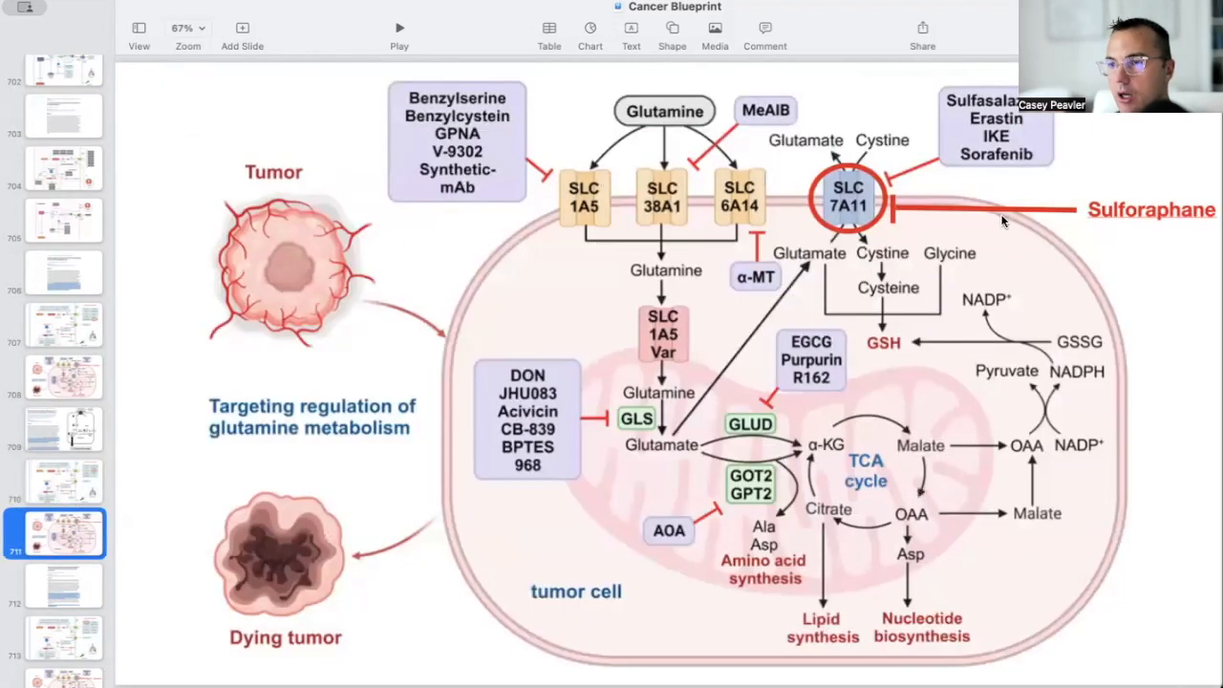
{"action": "mouse_move", "coordinate": [1017, 208]}
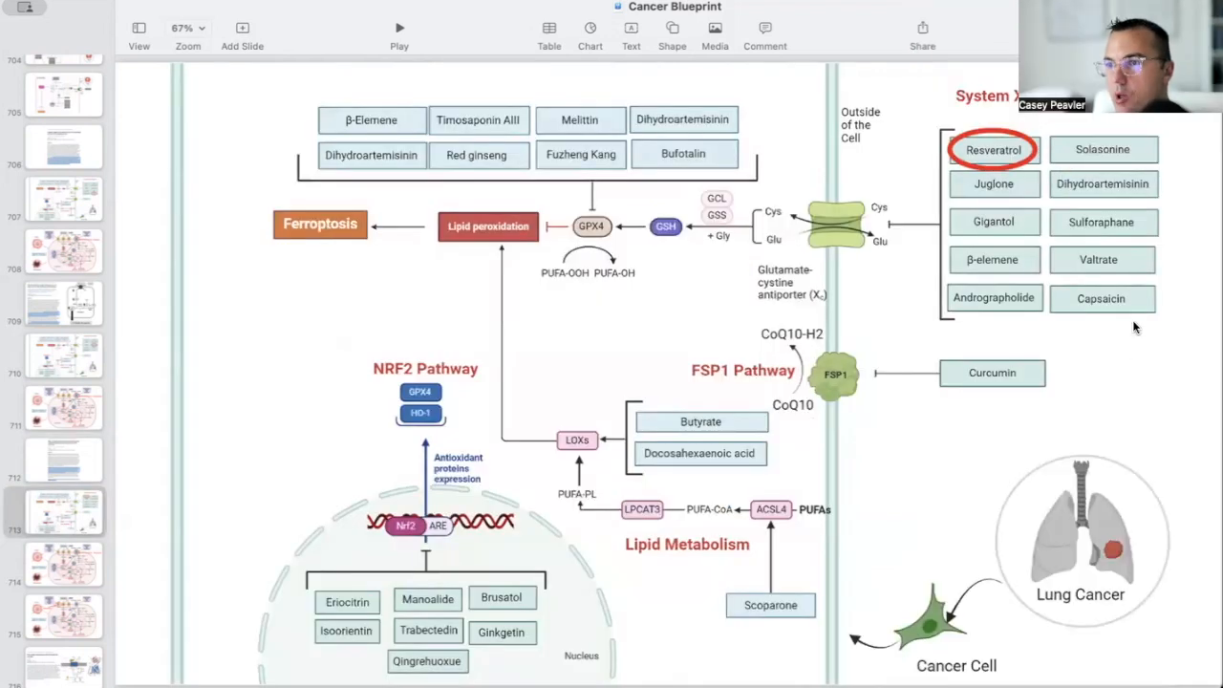
{"action": "mouse_move", "coordinate": [1112, 441]}
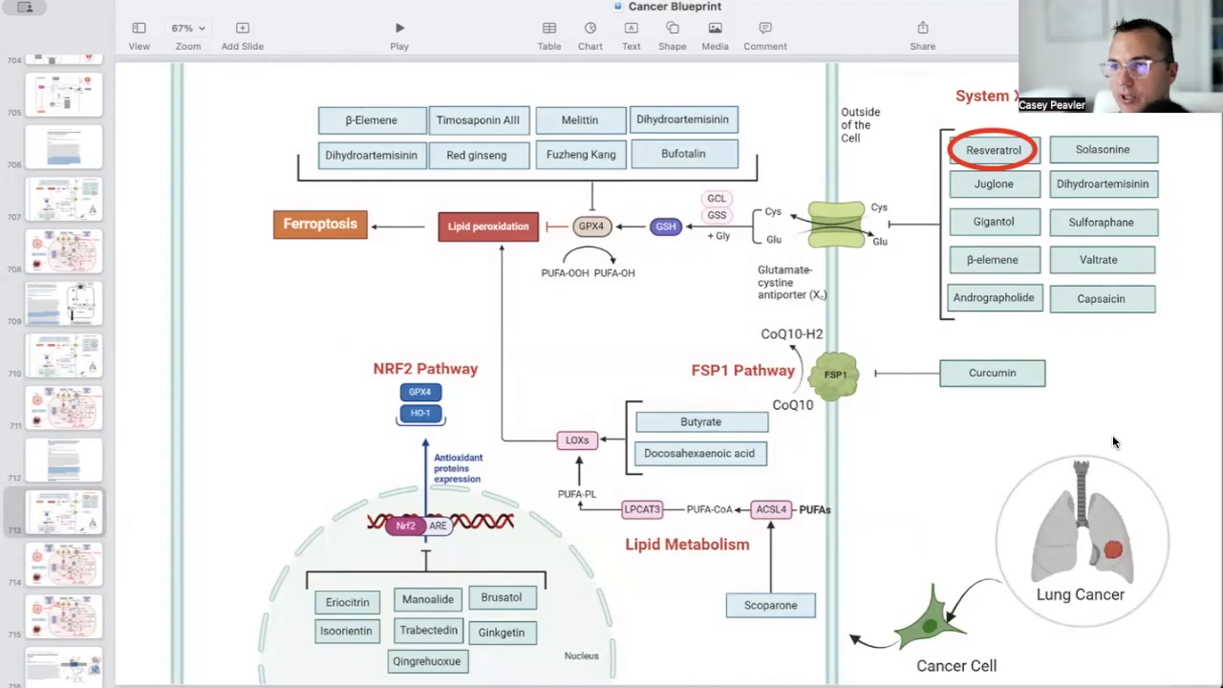
{"action": "mouse_move", "coordinate": [877, 221]}
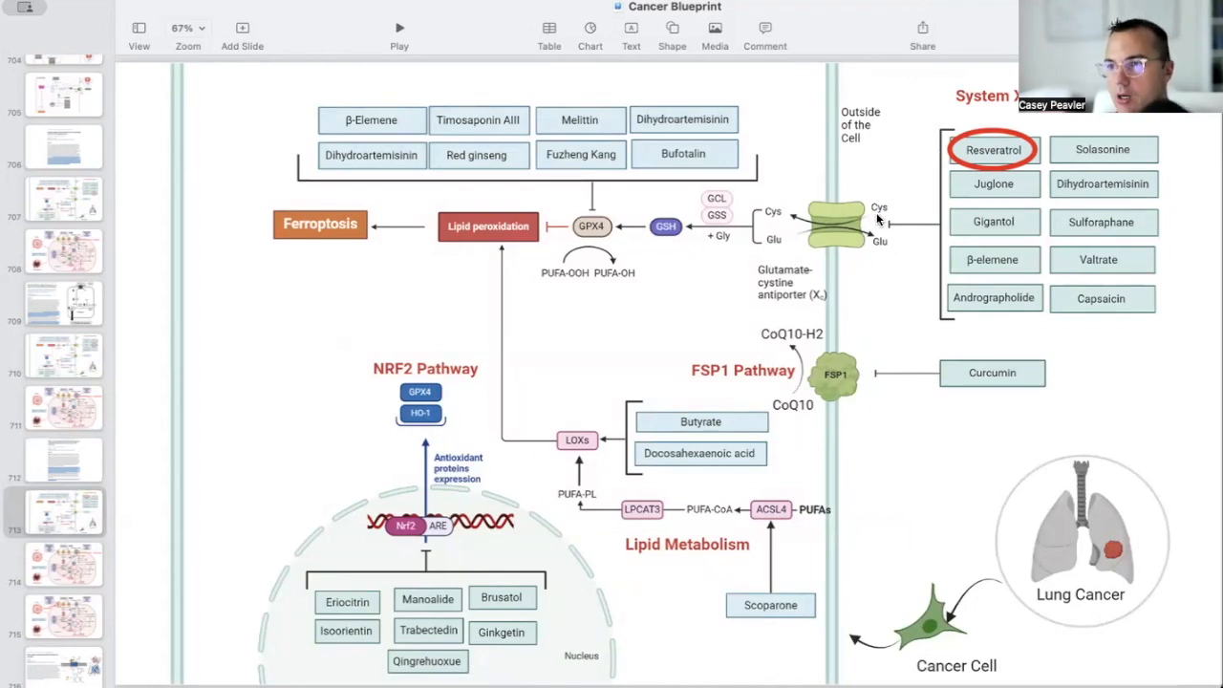
{"action": "mouse_move", "coordinate": [883, 237]}
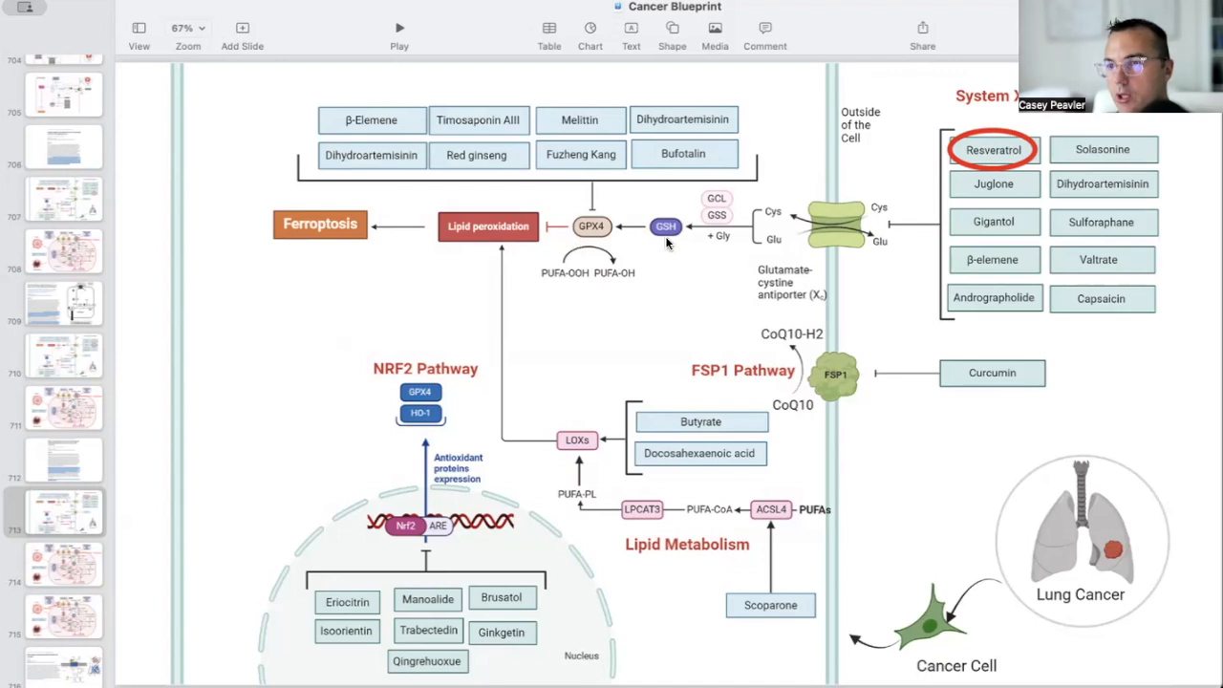
{"action": "mouse_move", "coordinate": [279, 203]}
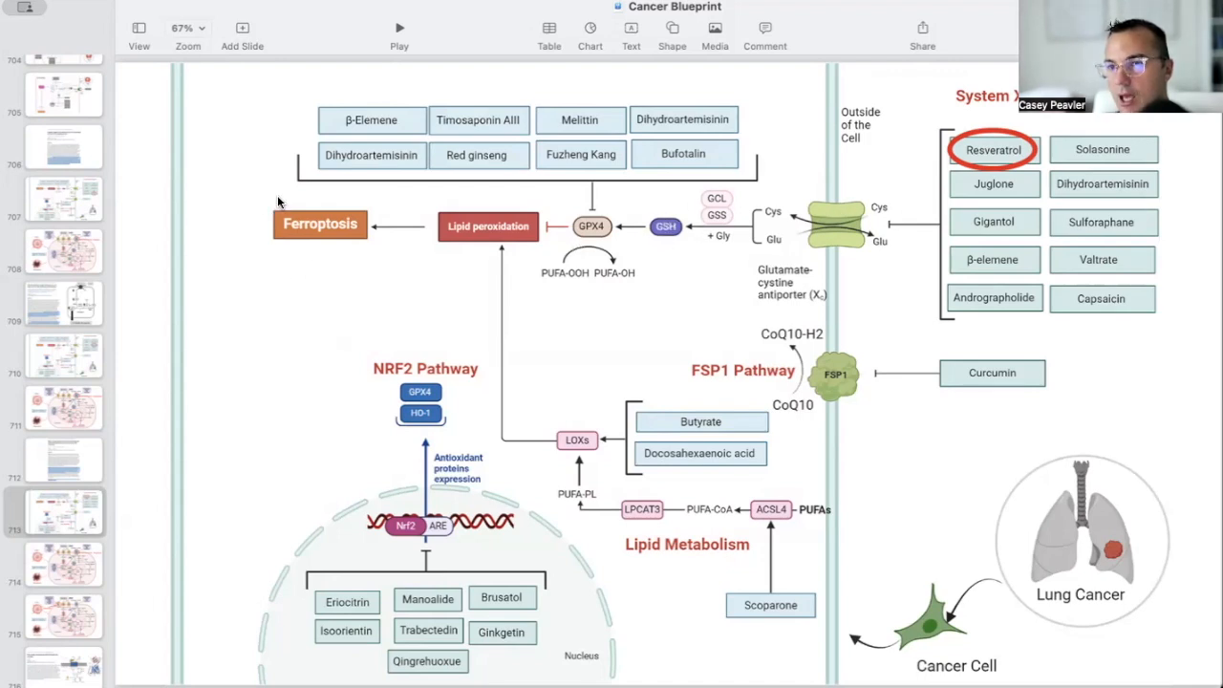
{"action": "mouse_move", "coordinate": [411, 233]}
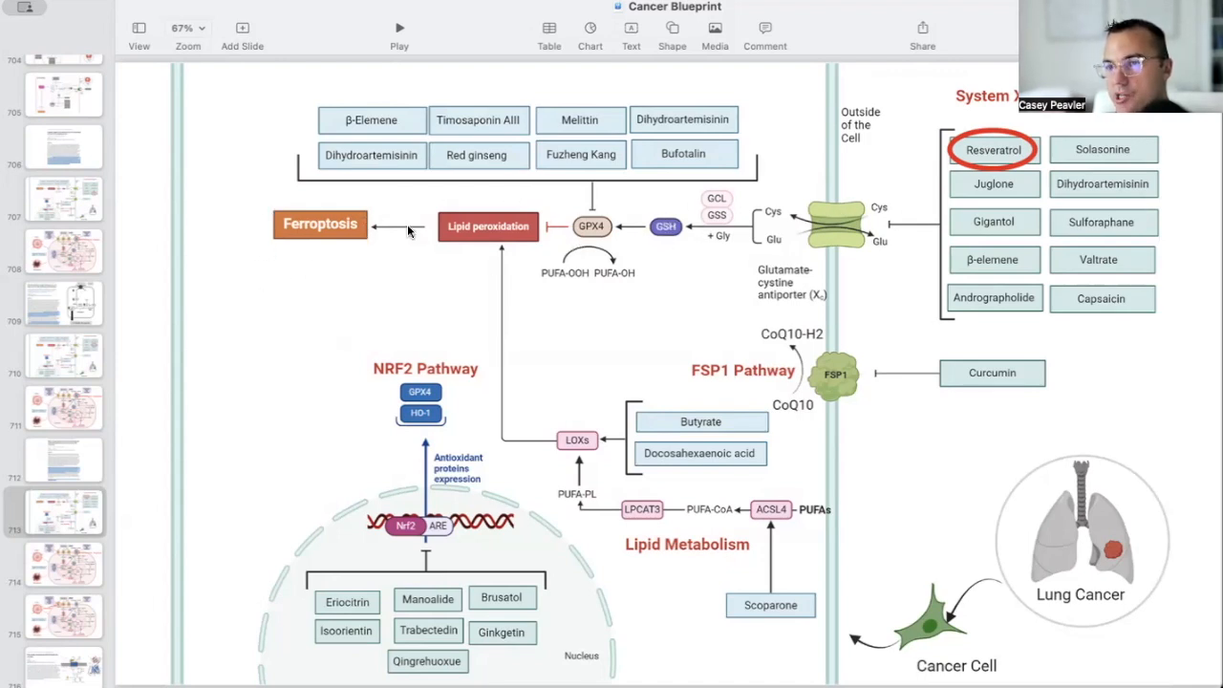
{"action": "left_click", "coordinate": [61, 564]}
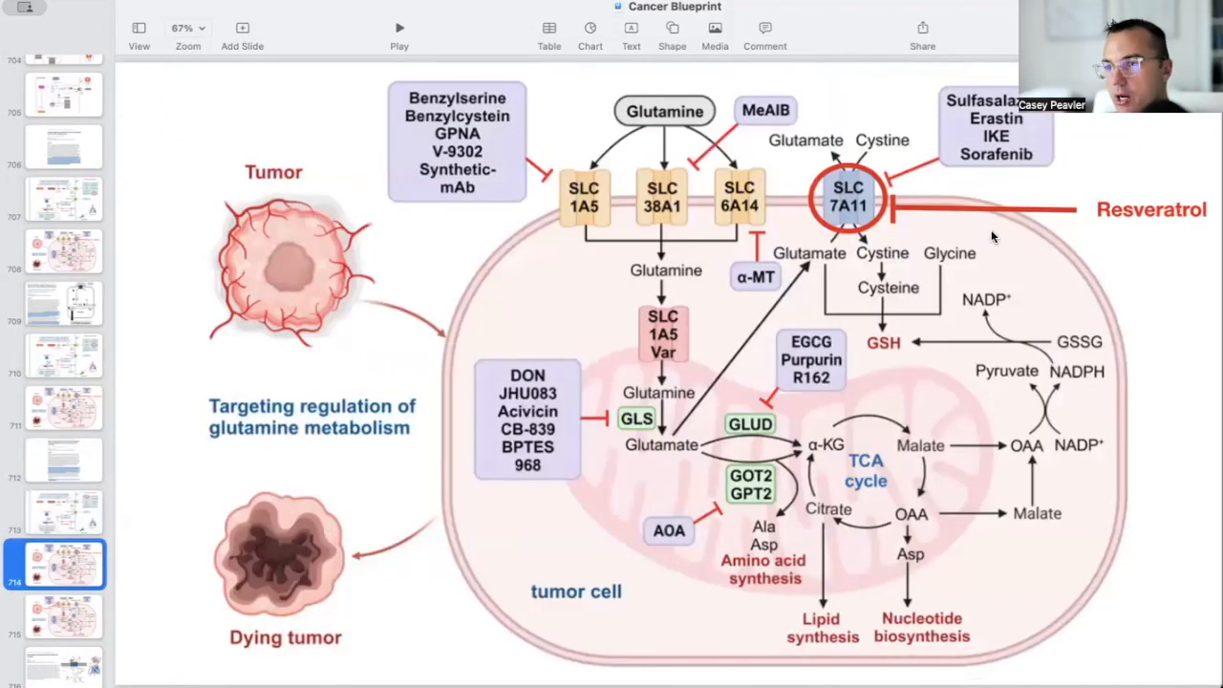
{"action": "mouse_move", "coordinate": [826, 193]}
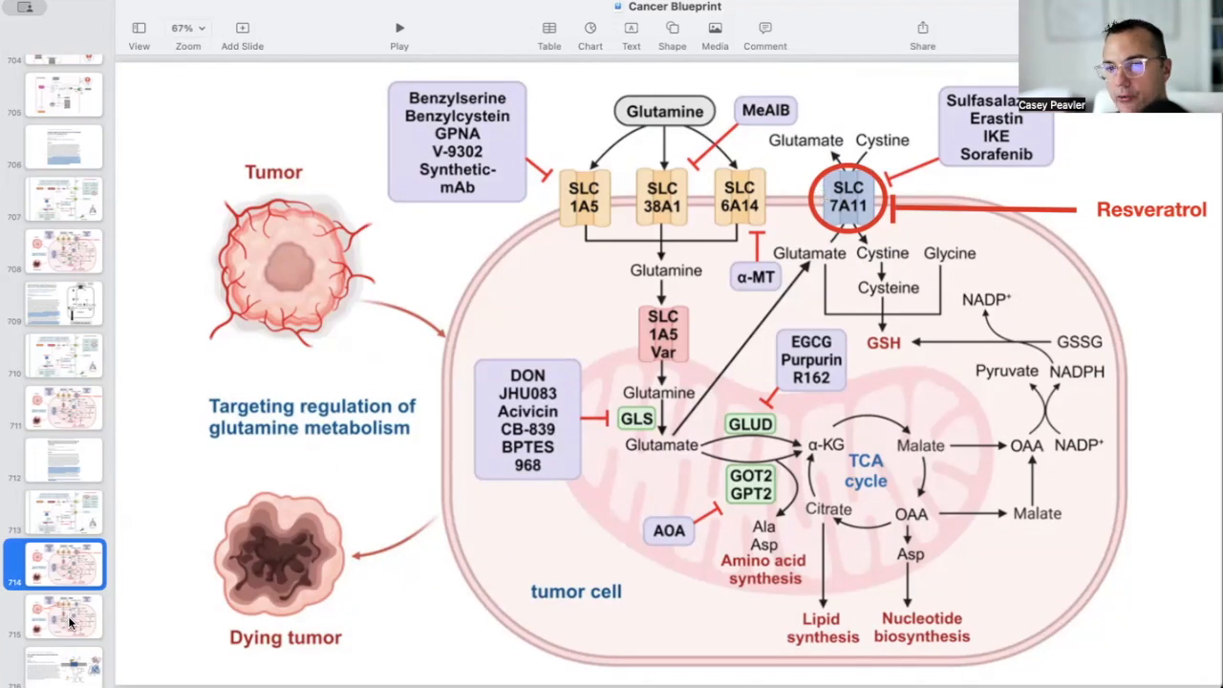
Step: Show the glutamine metabolism slide marking Resveratrol as blocking the SLC1A5 transporter
{"action": "left_click", "coordinate": [61, 616]}
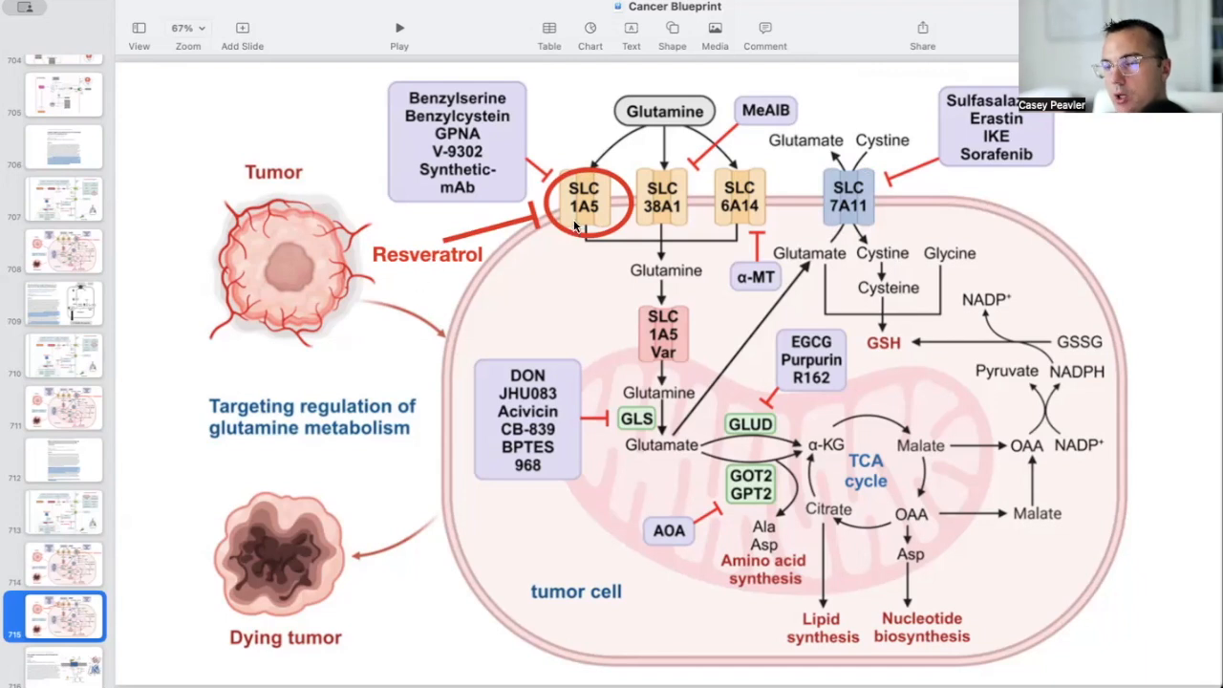
{"action": "mouse_move", "coordinate": [849, 199]}
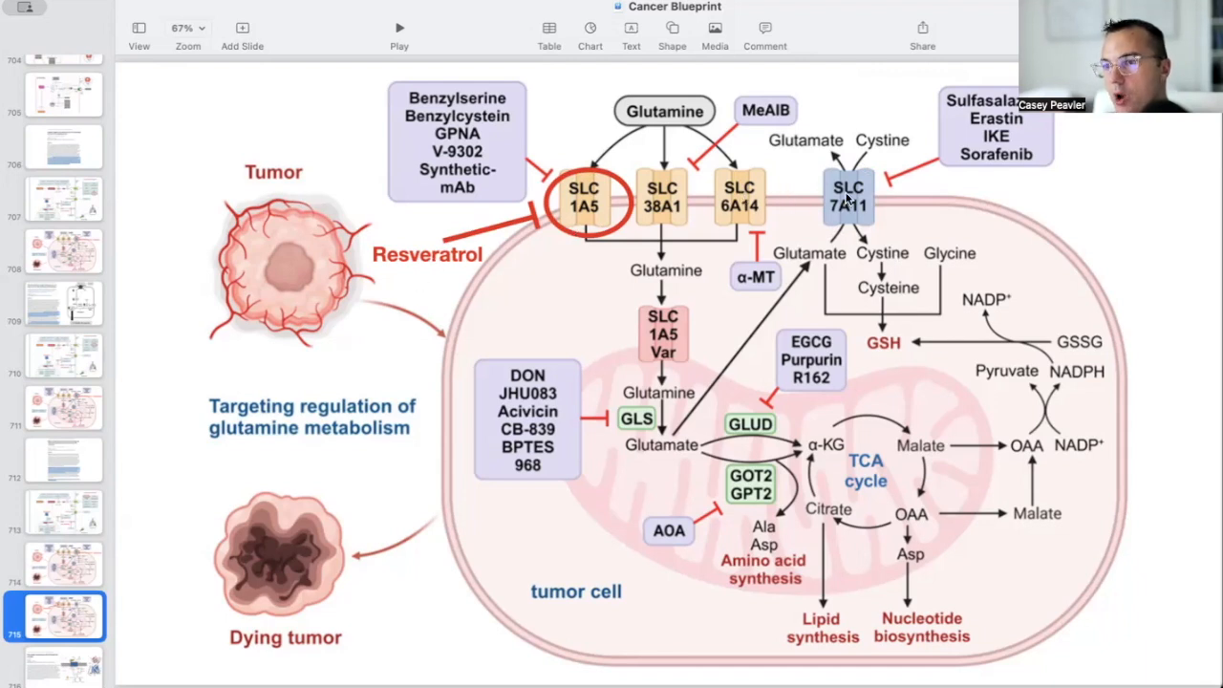